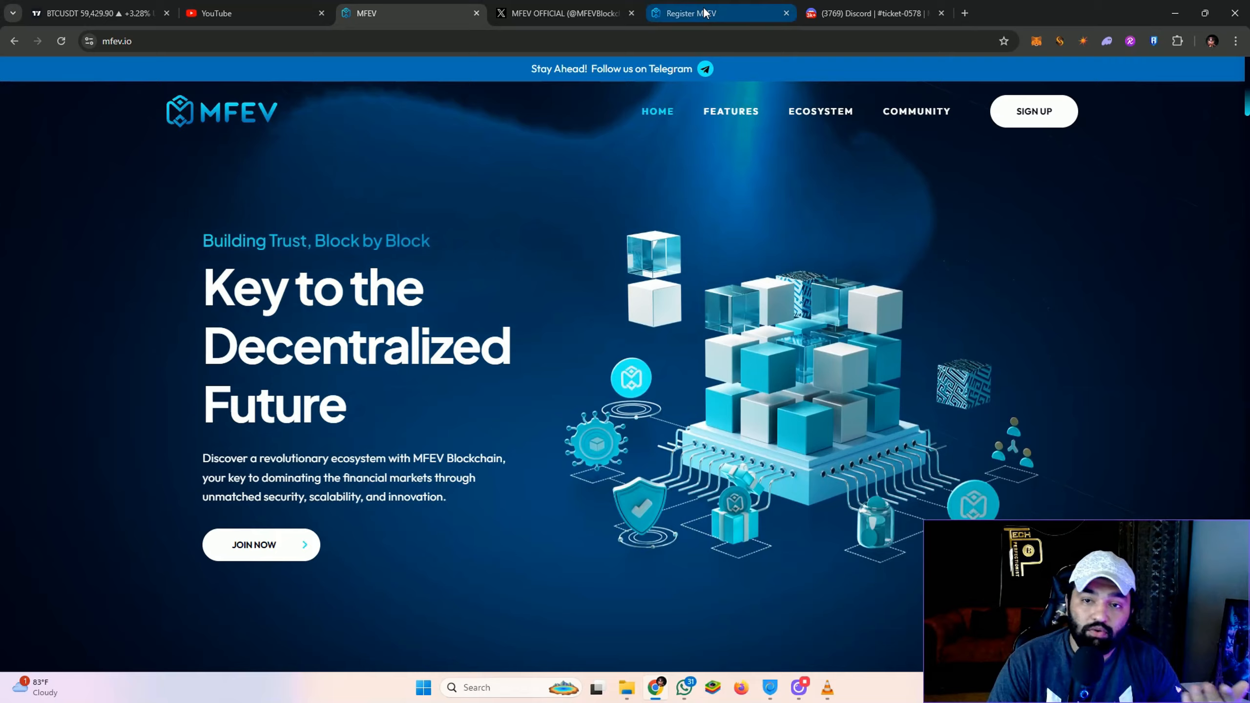
# Step: Switch to the MFEV OFFICIAL X profile and scroll to its seed-round sold-out posts
pyautogui.click(567, 13)
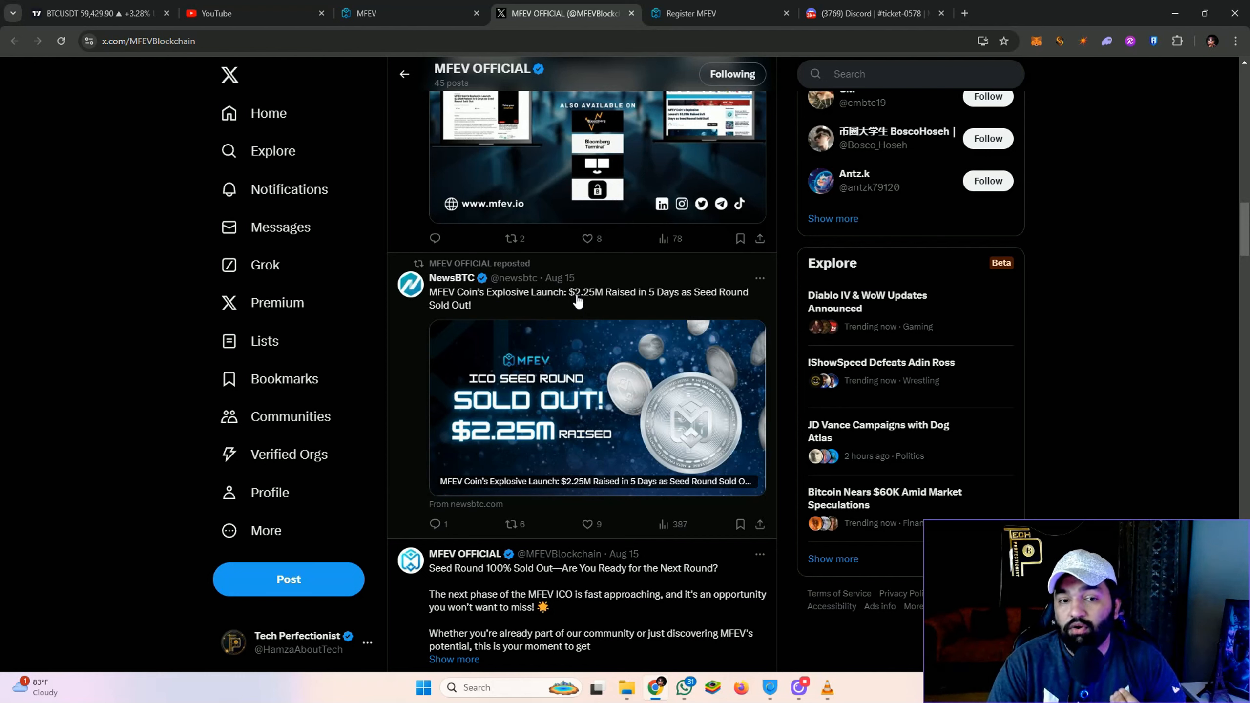
pyautogui.moveTo(585, 302)
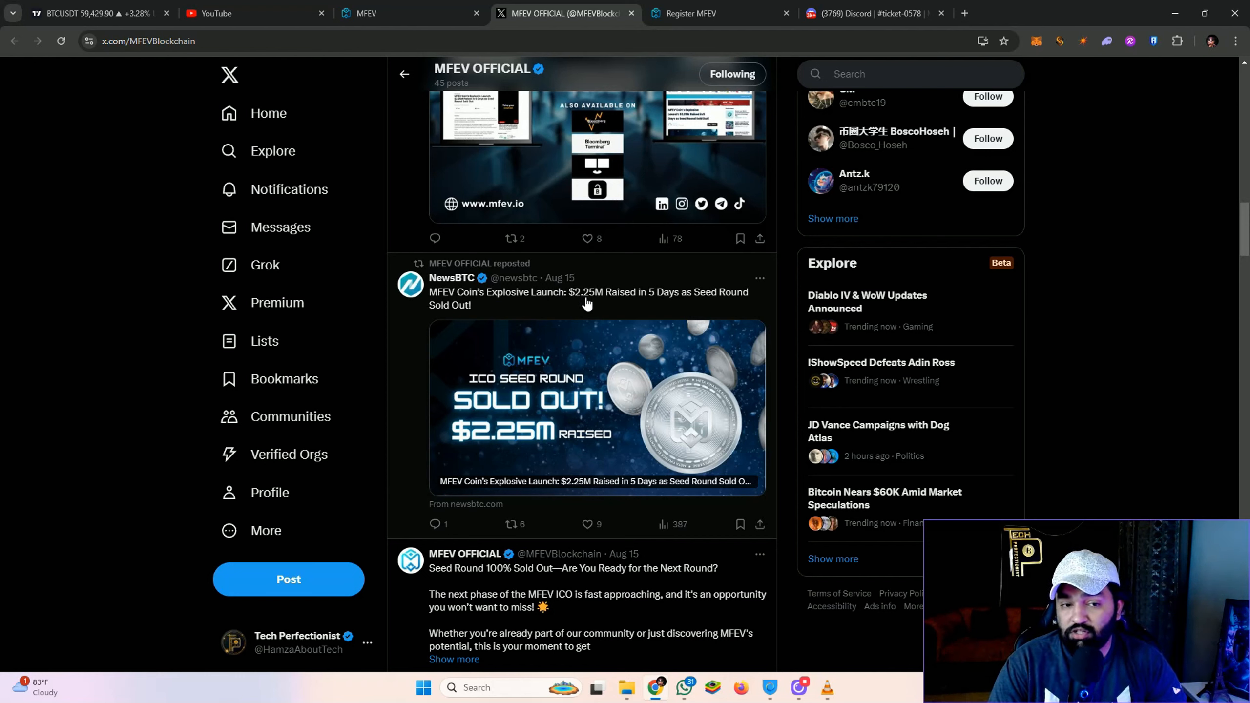
pyautogui.moveTo(668, 314)
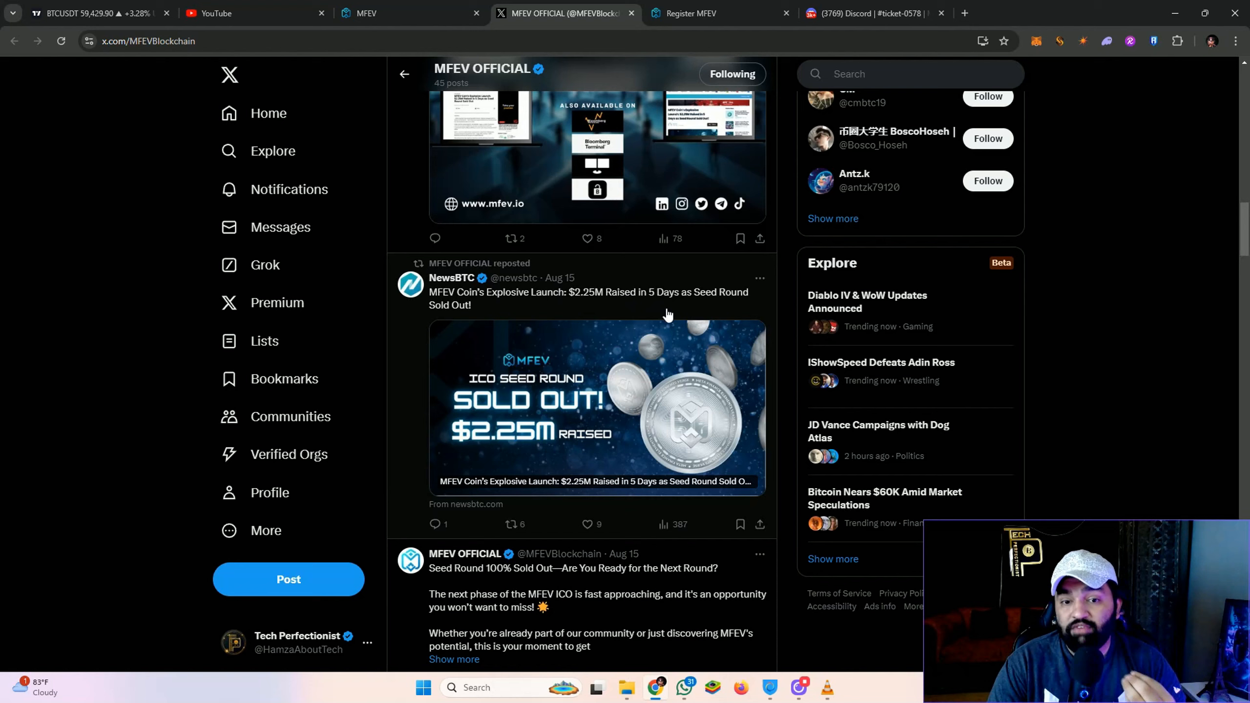
pyautogui.moveTo(672, 310)
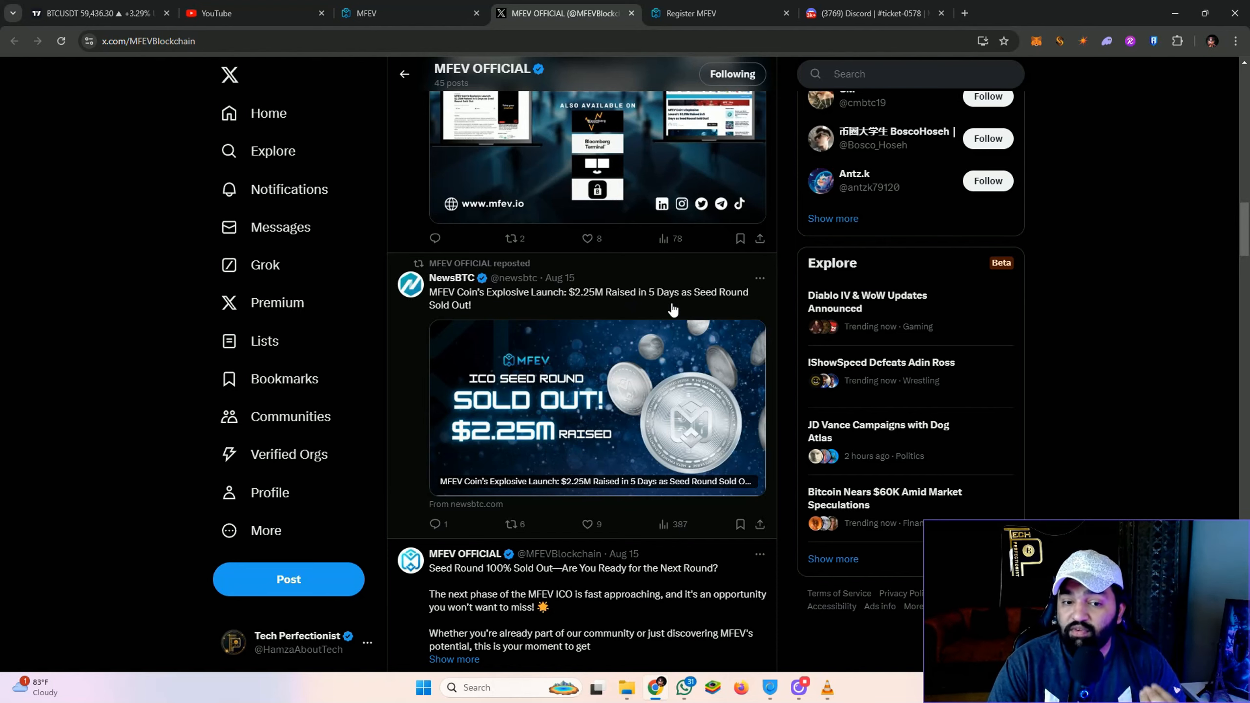
pyautogui.scroll(-3)
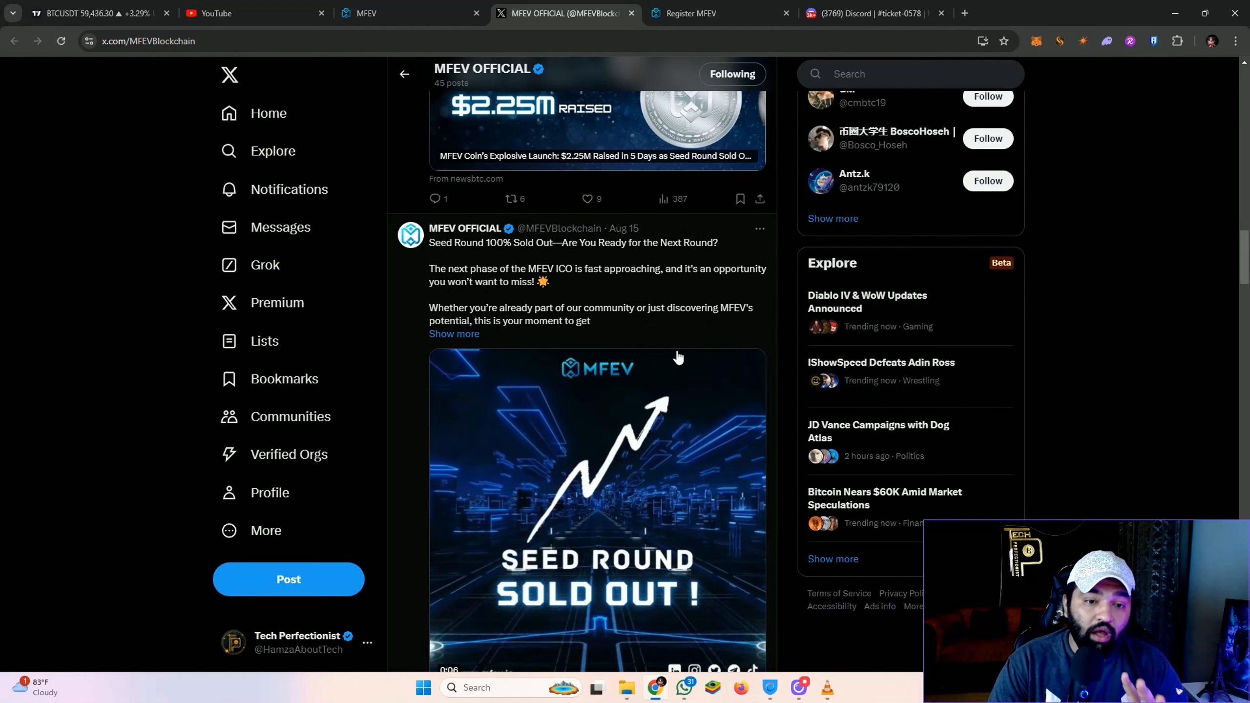
pyautogui.scroll(-3)
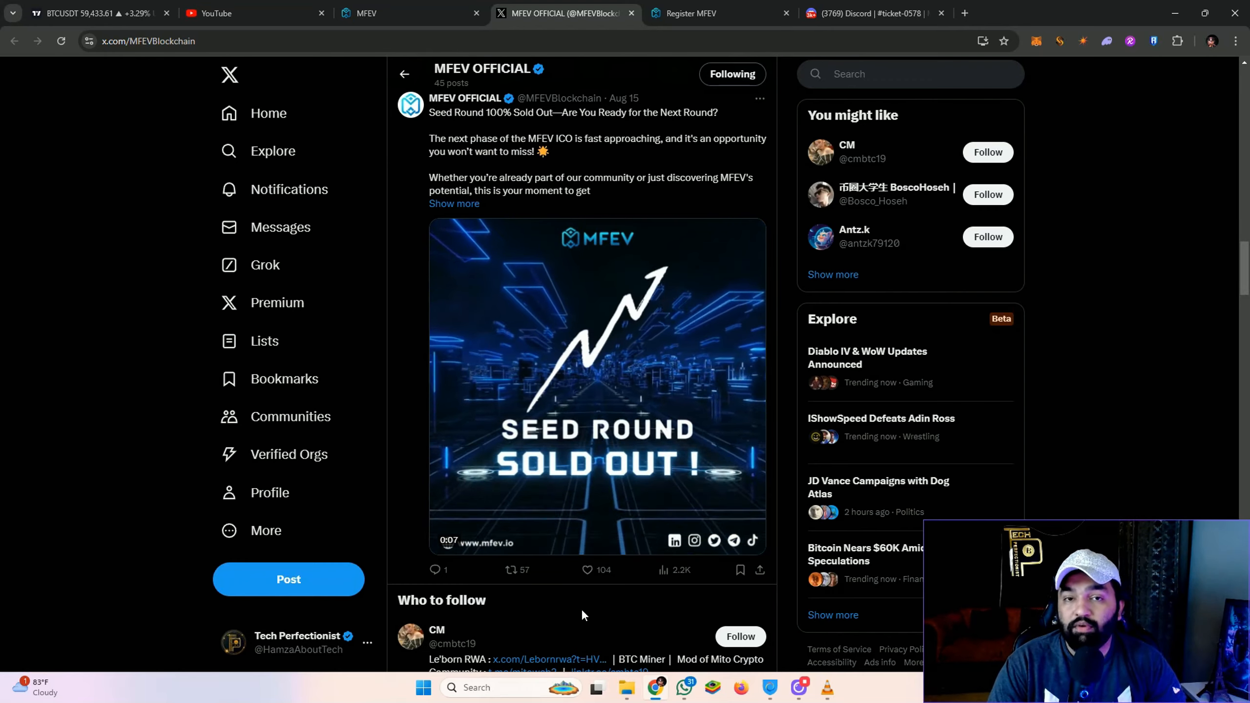
# Step: Review the ico.mfev.io early-access registration form fields
pyautogui.click(713, 13)
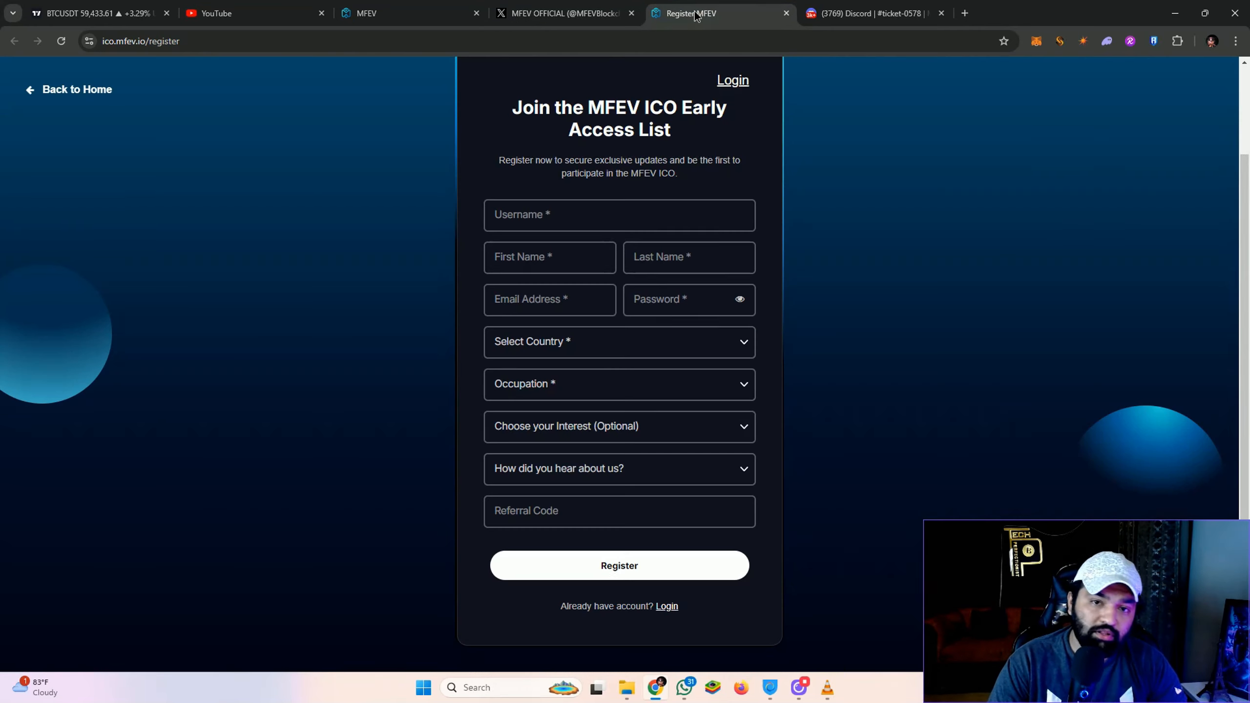
pyautogui.scroll(-3)
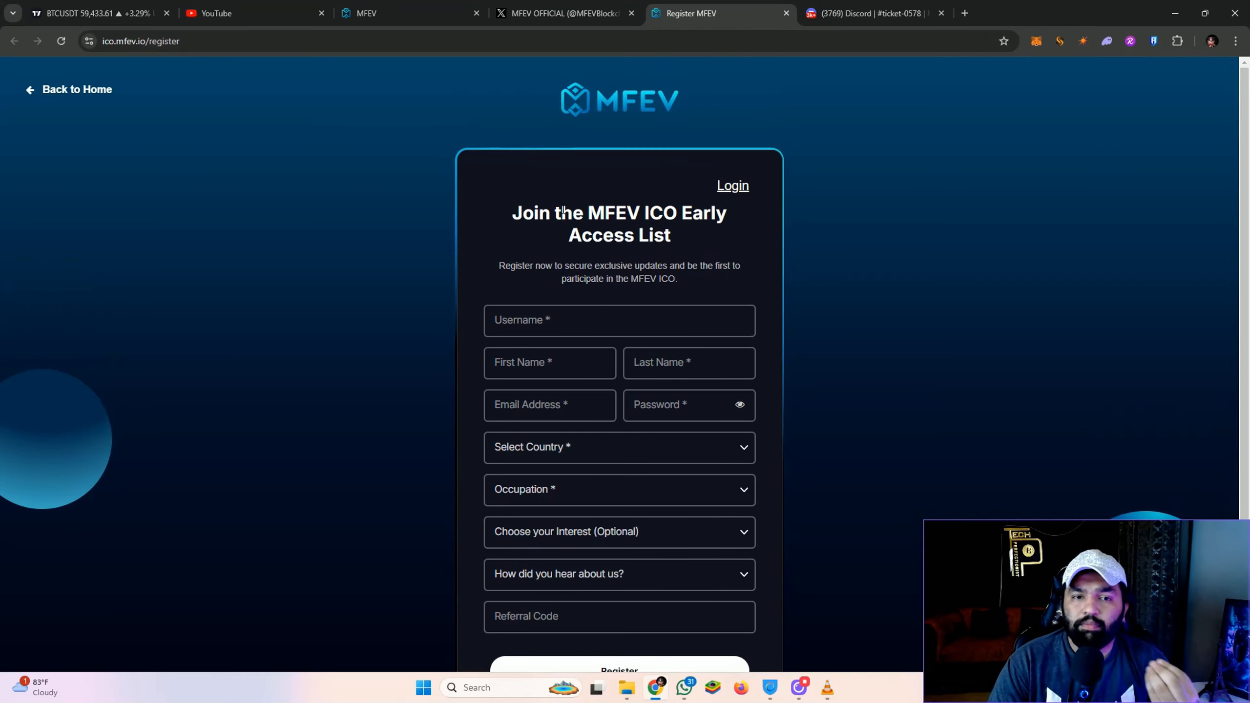
pyautogui.scroll(-3)
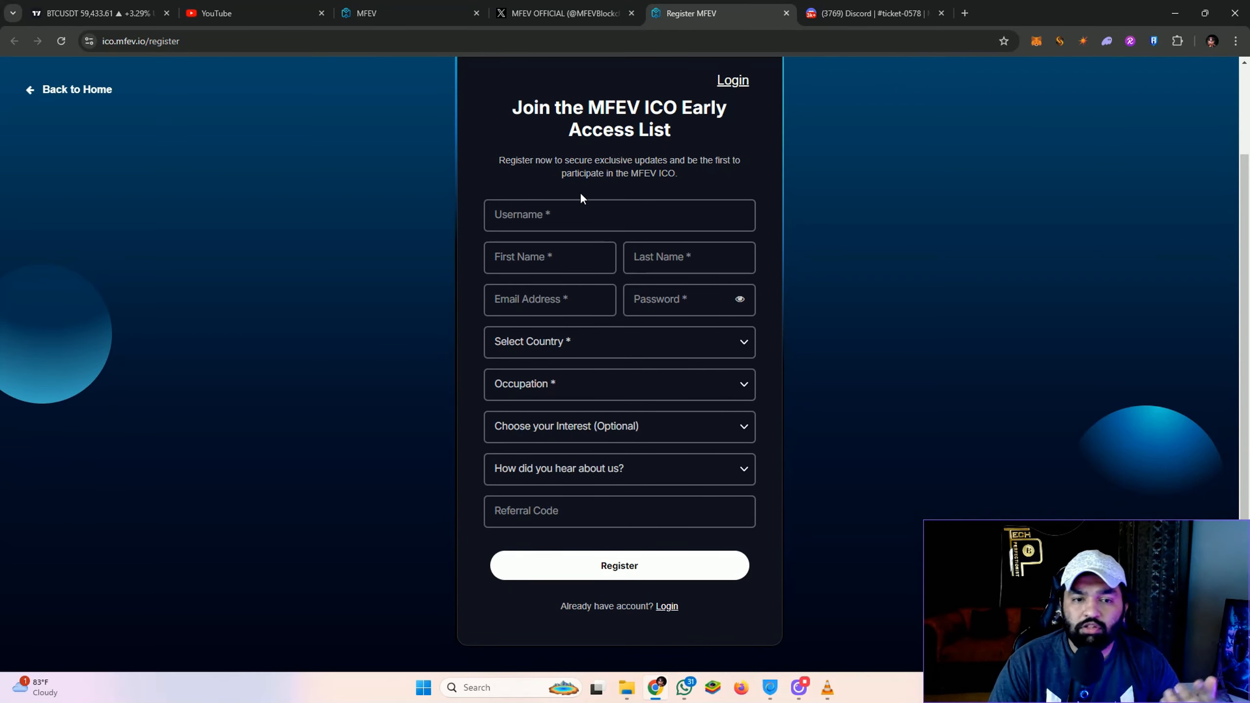
# Step: Return to the mfev.io homepage and scroll to the $2.25M raised private-round countdown
pyautogui.click(368, 12)
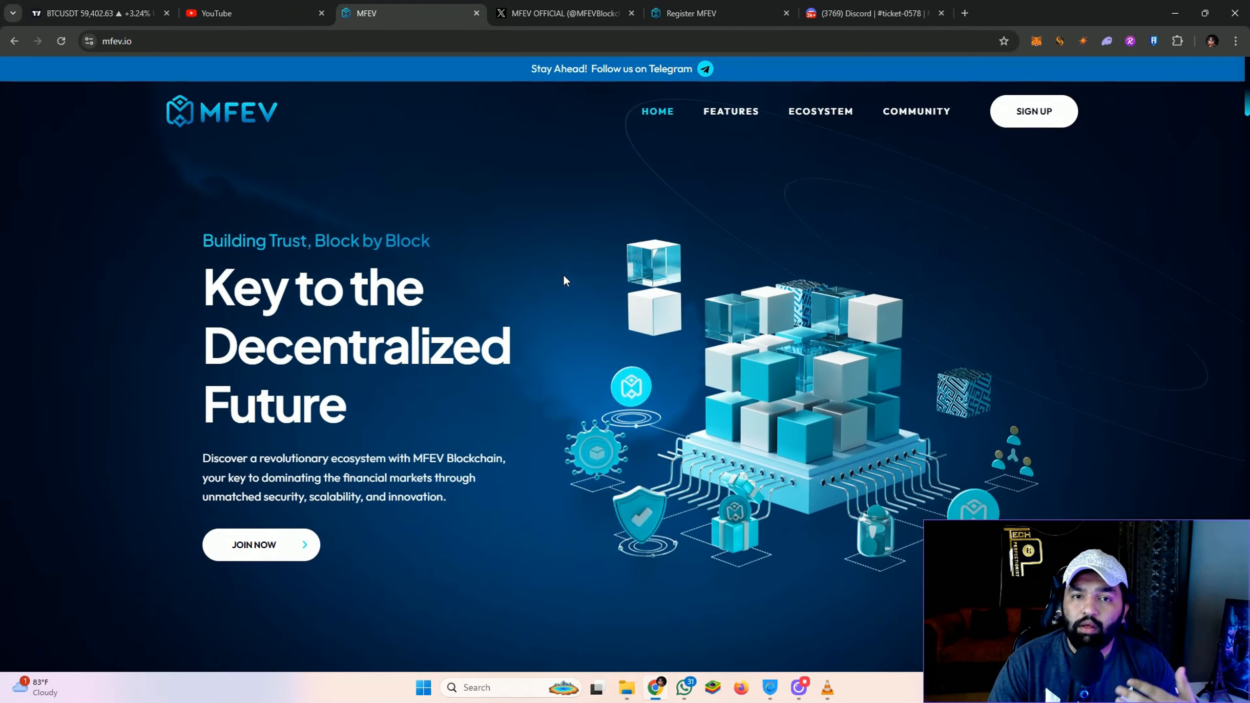
pyautogui.scroll(-3)
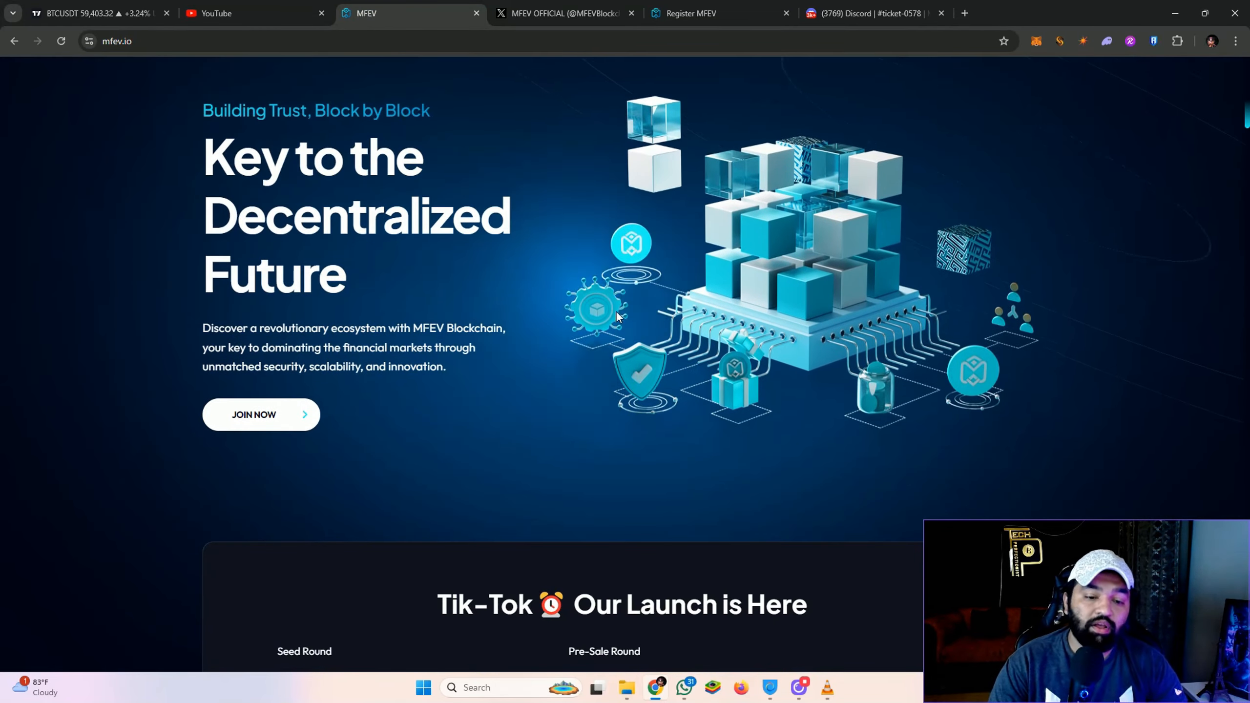
pyautogui.scroll(-3)
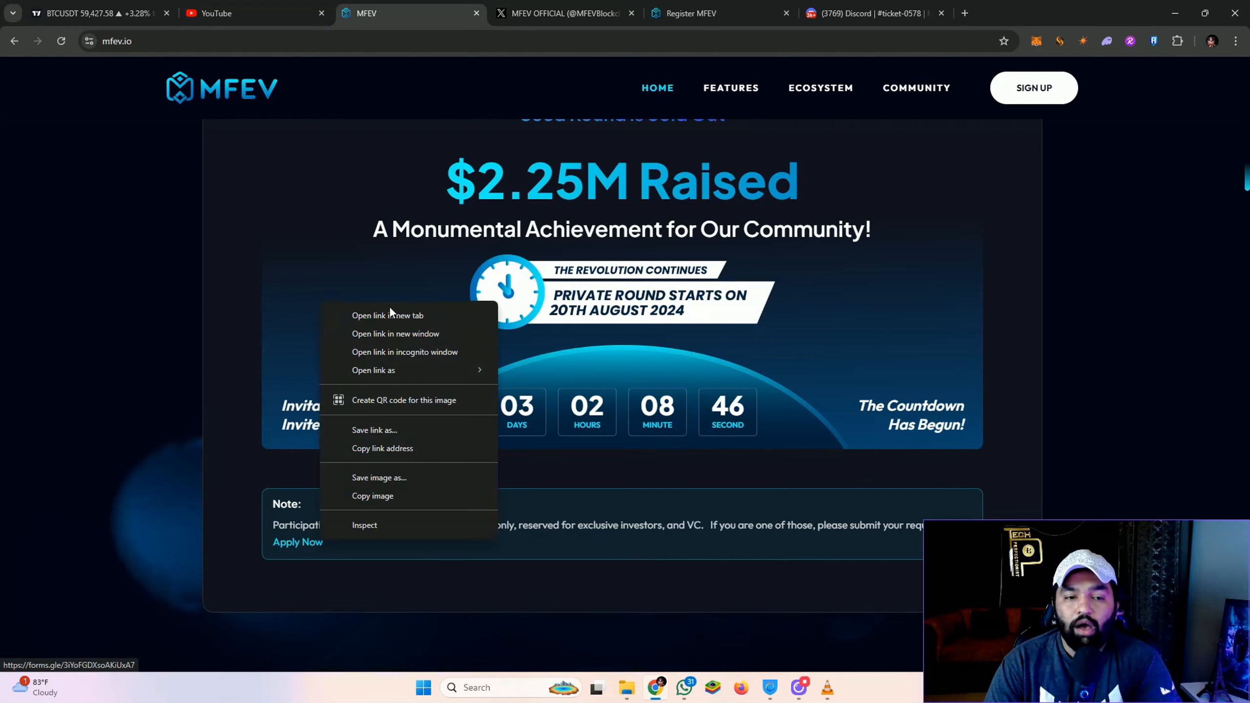
# Step: Bring up the private-round participation Google Form in its own tab
pyautogui.click(387, 315)
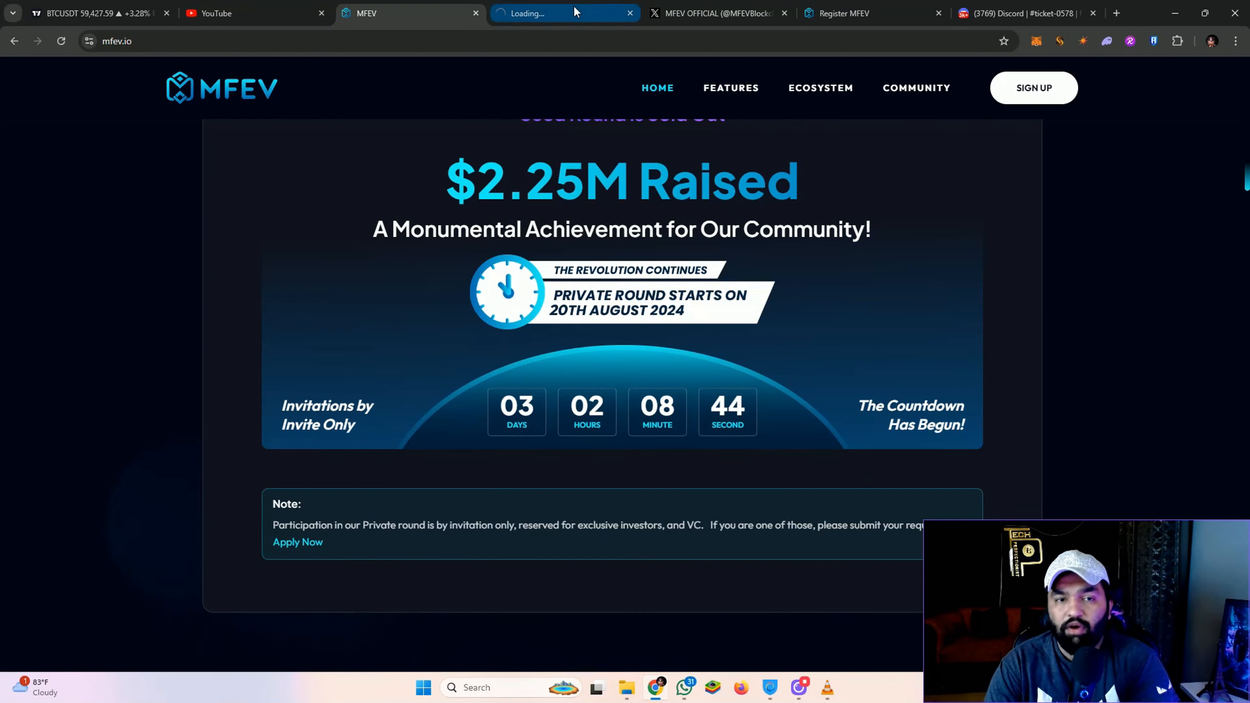
pyautogui.click(558, 13)
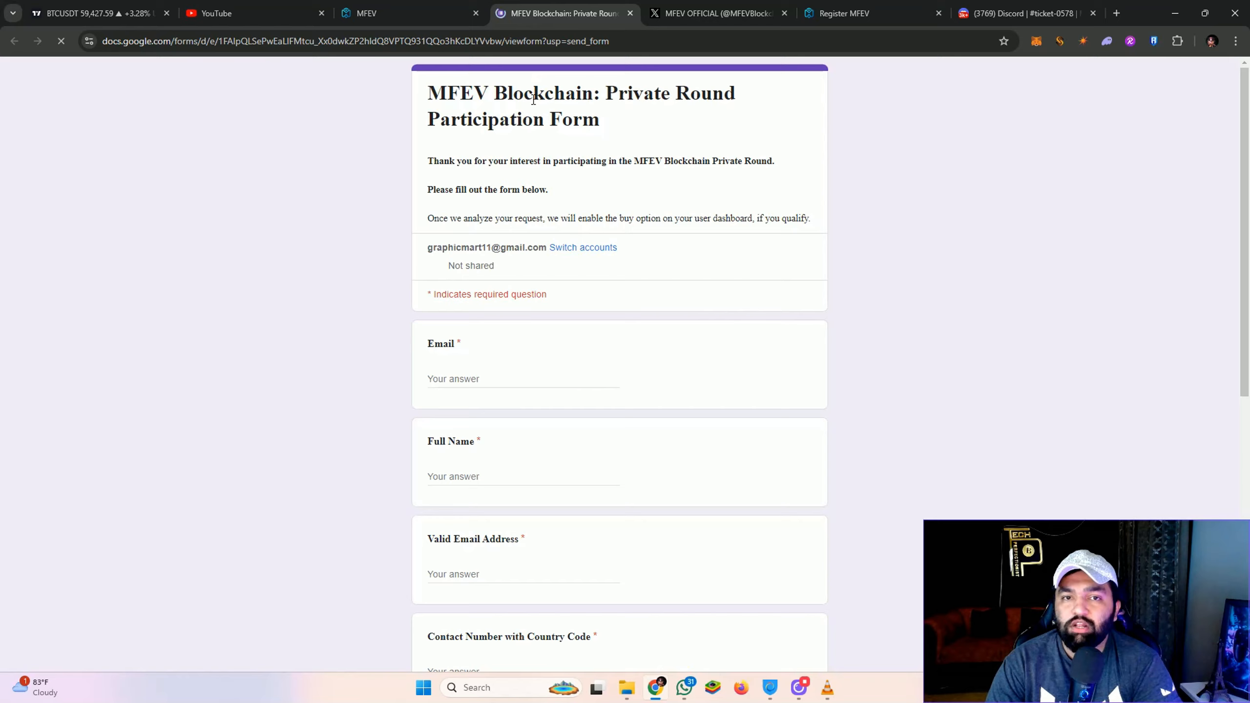
pyautogui.scroll(-3)
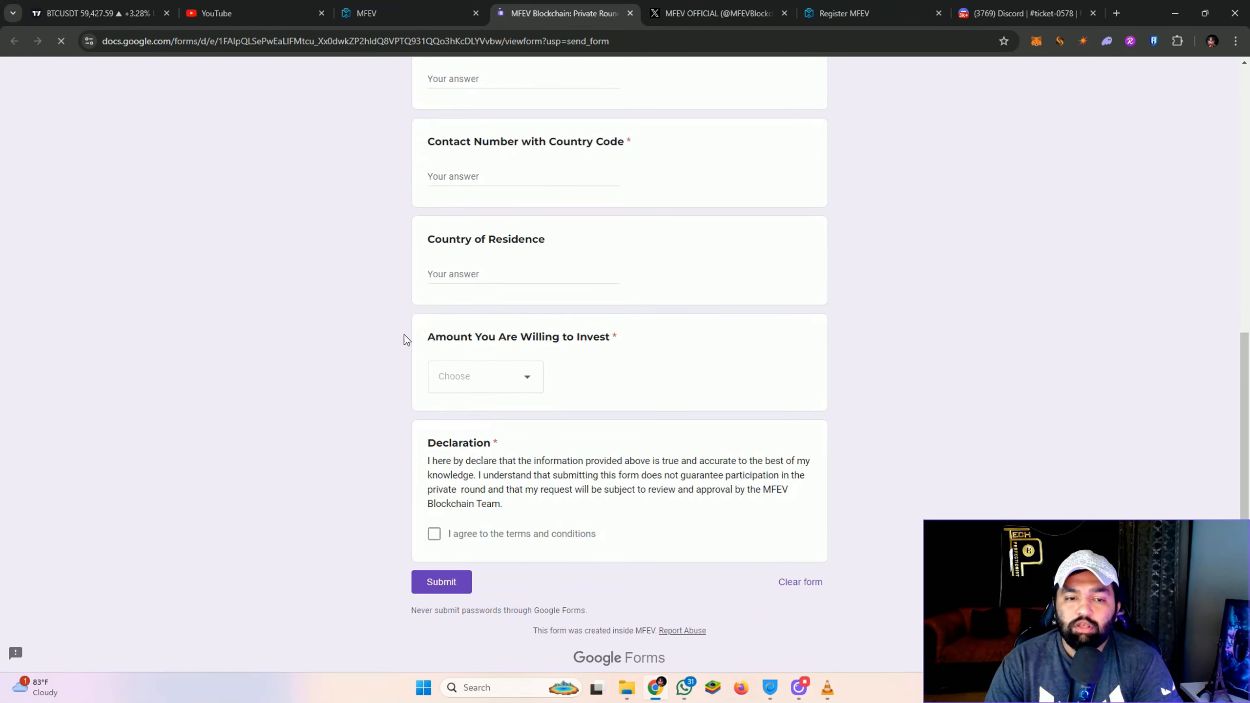
# Step: Agree to the declaration, choose 'Upto $30,000', then return to the MFEV homepage
pyautogui.click(485, 375)
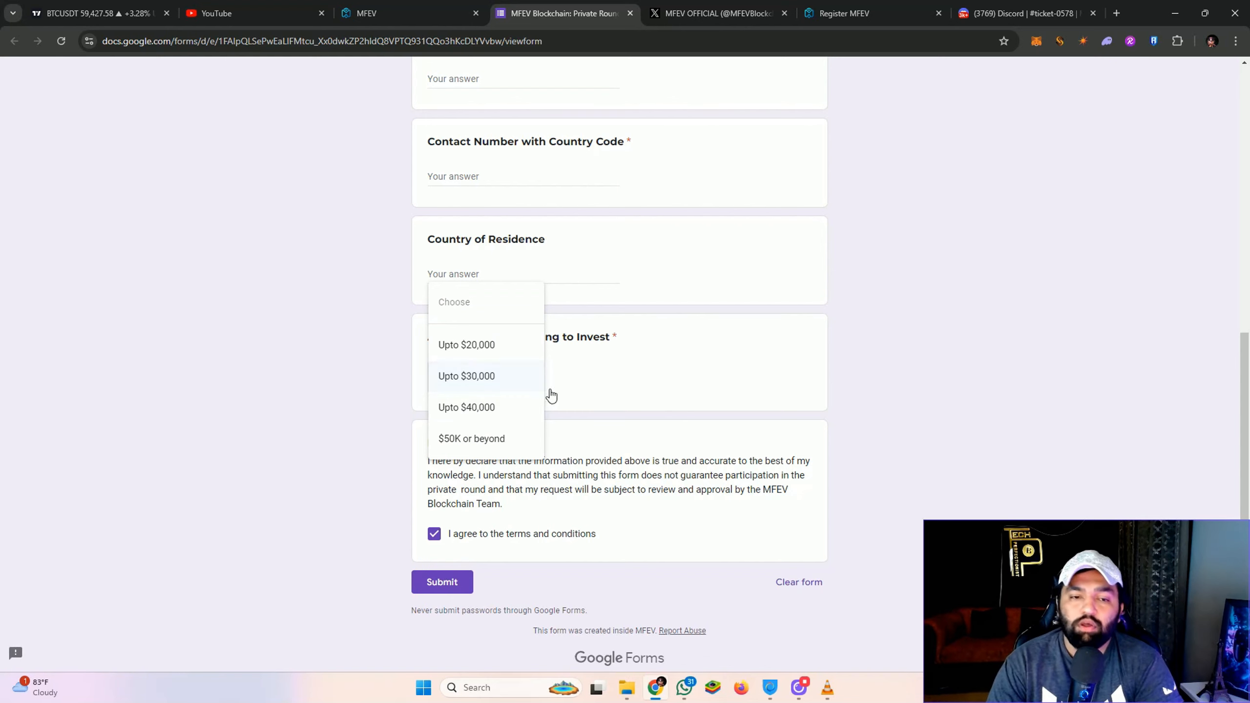
pyautogui.click(467, 375)
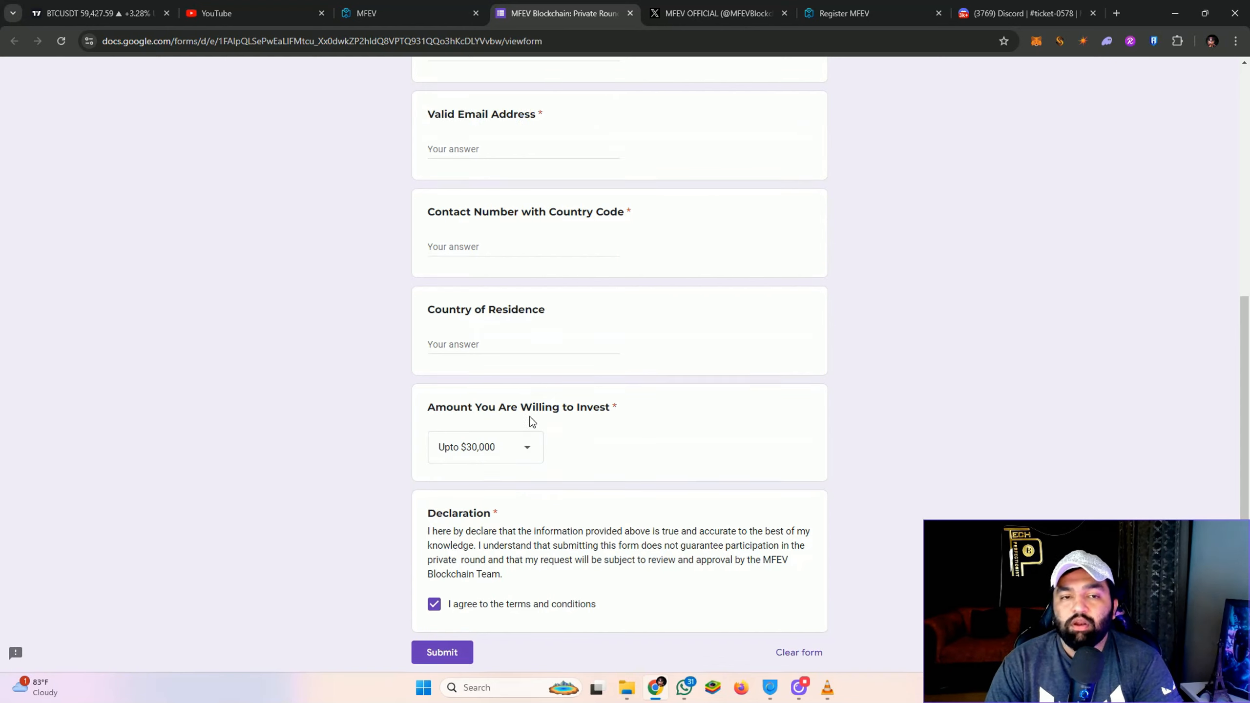
pyautogui.scroll(3)
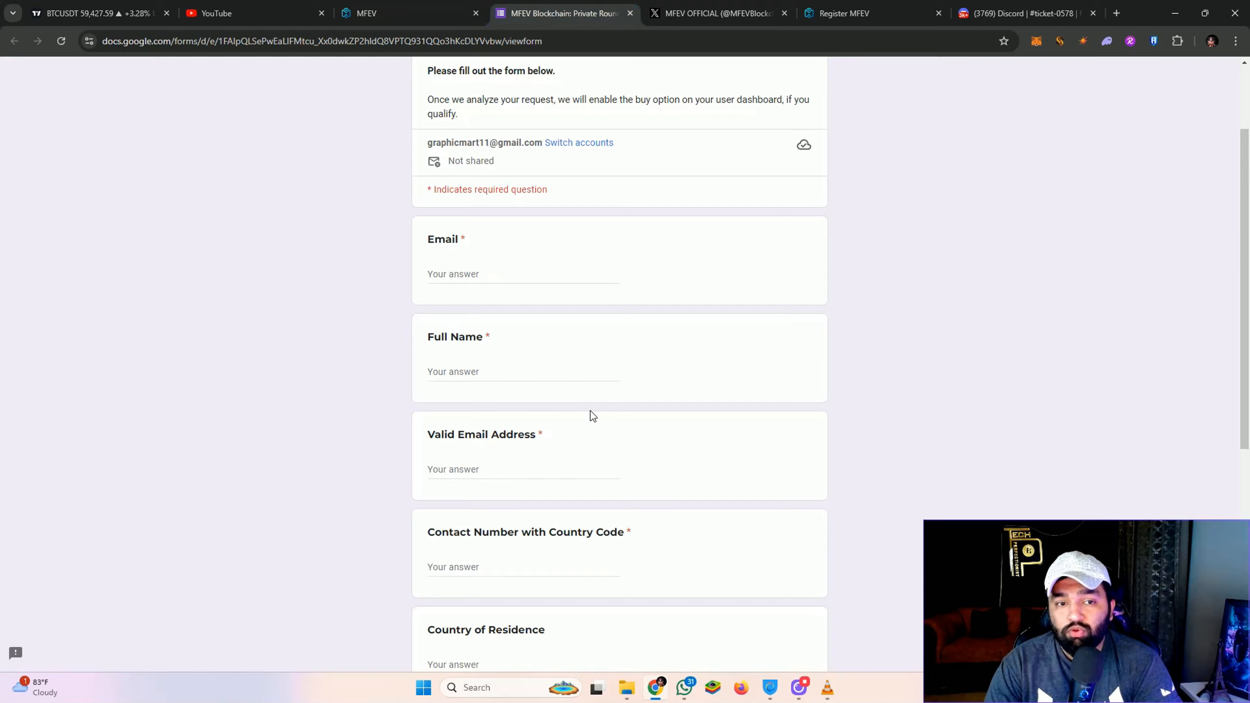
pyautogui.scroll(-3)
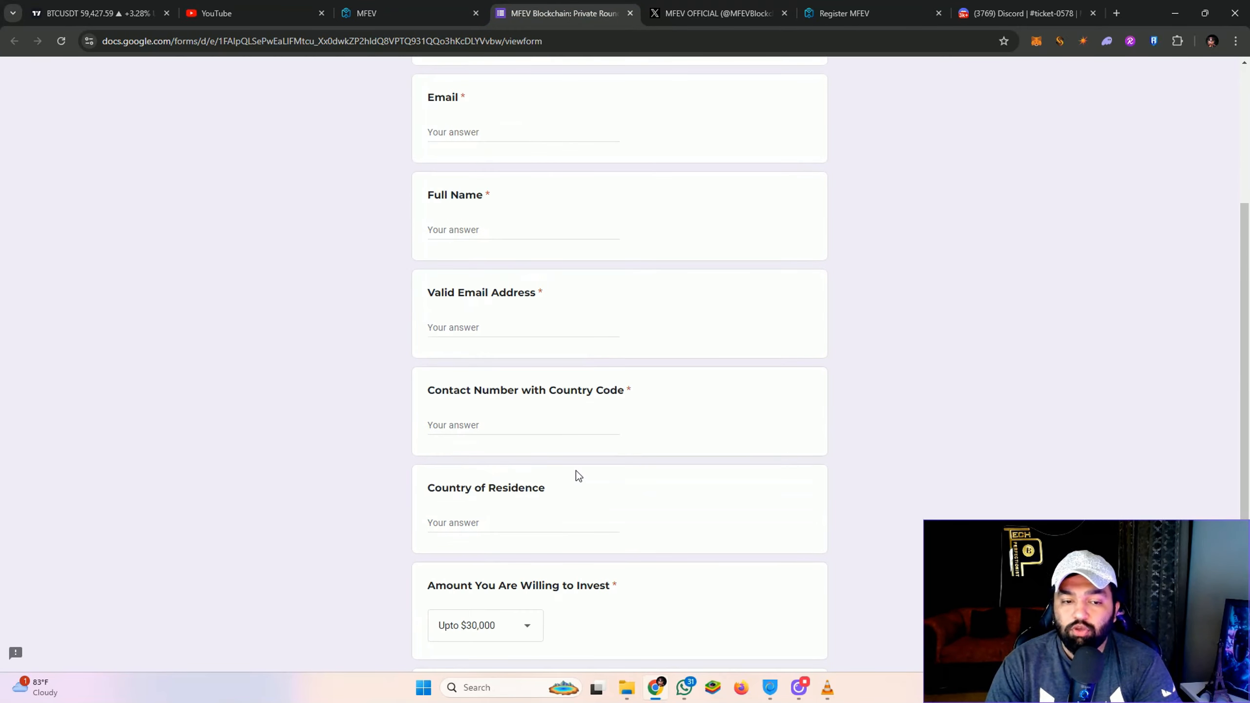
pyautogui.click(410, 13)
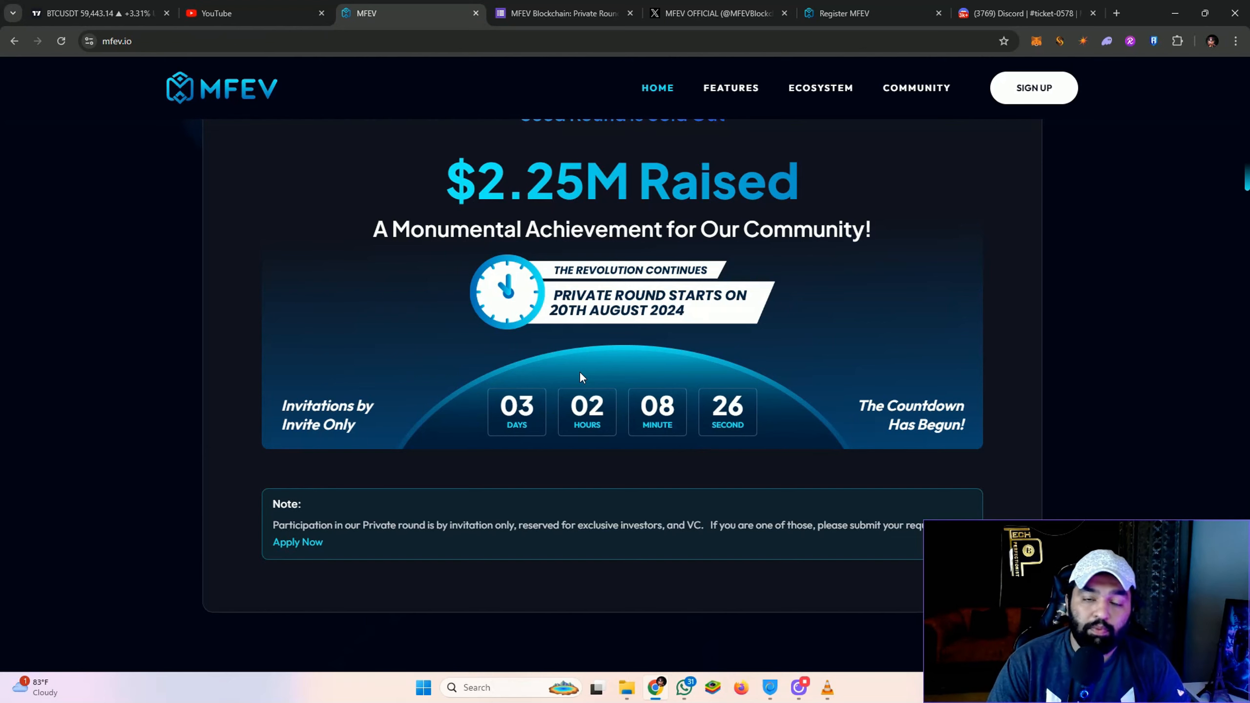
# Step: Browse the homepage launch countdown section
pyautogui.scroll(-3)
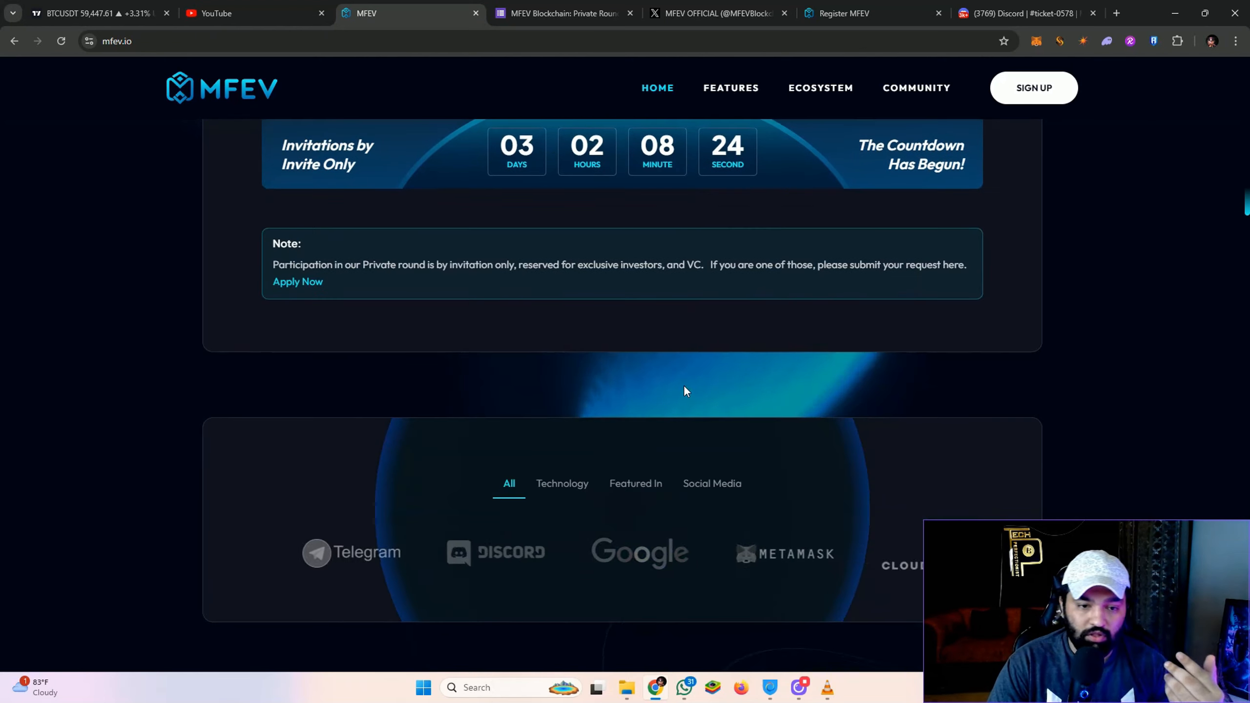
pyautogui.scroll(3)
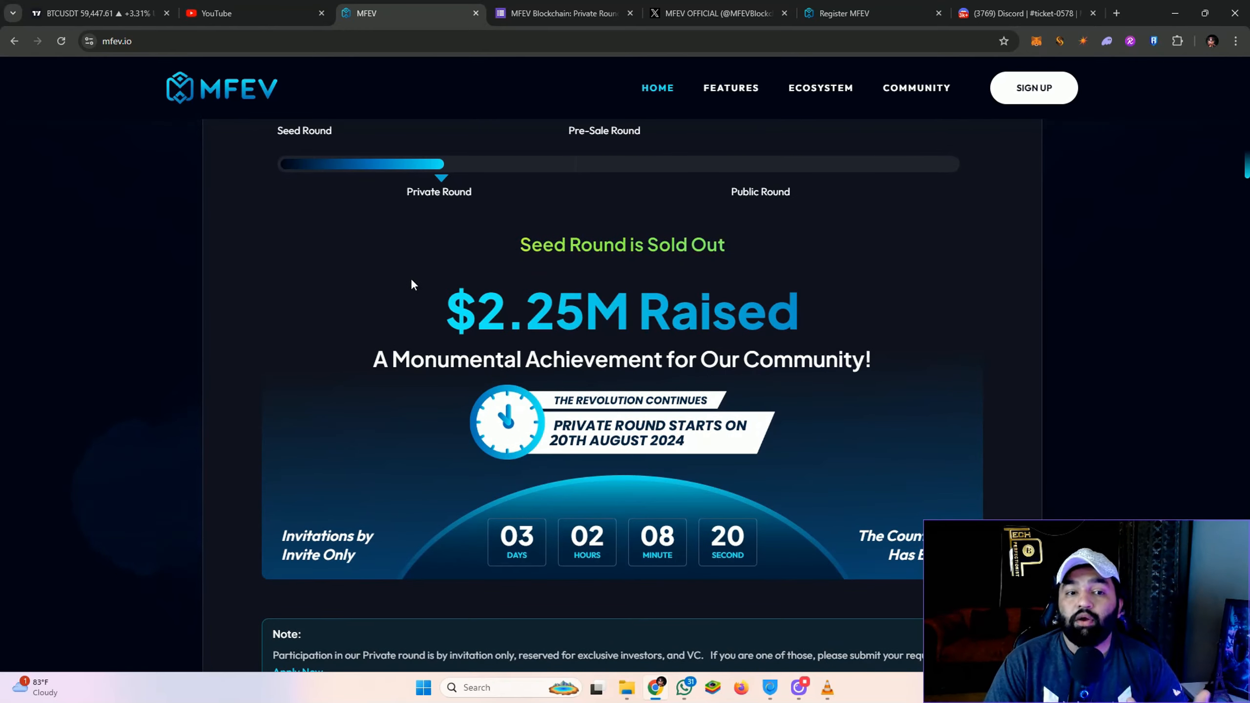
pyautogui.scroll(-3)
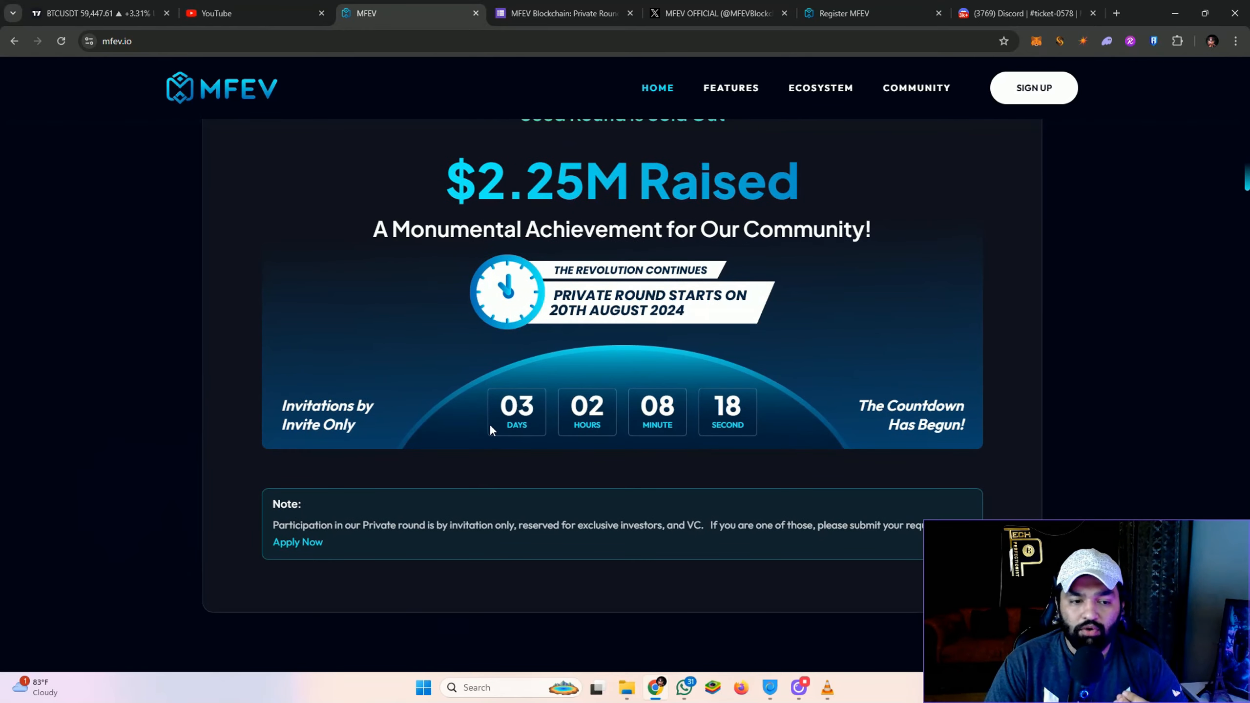
pyautogui.scroll(-3)
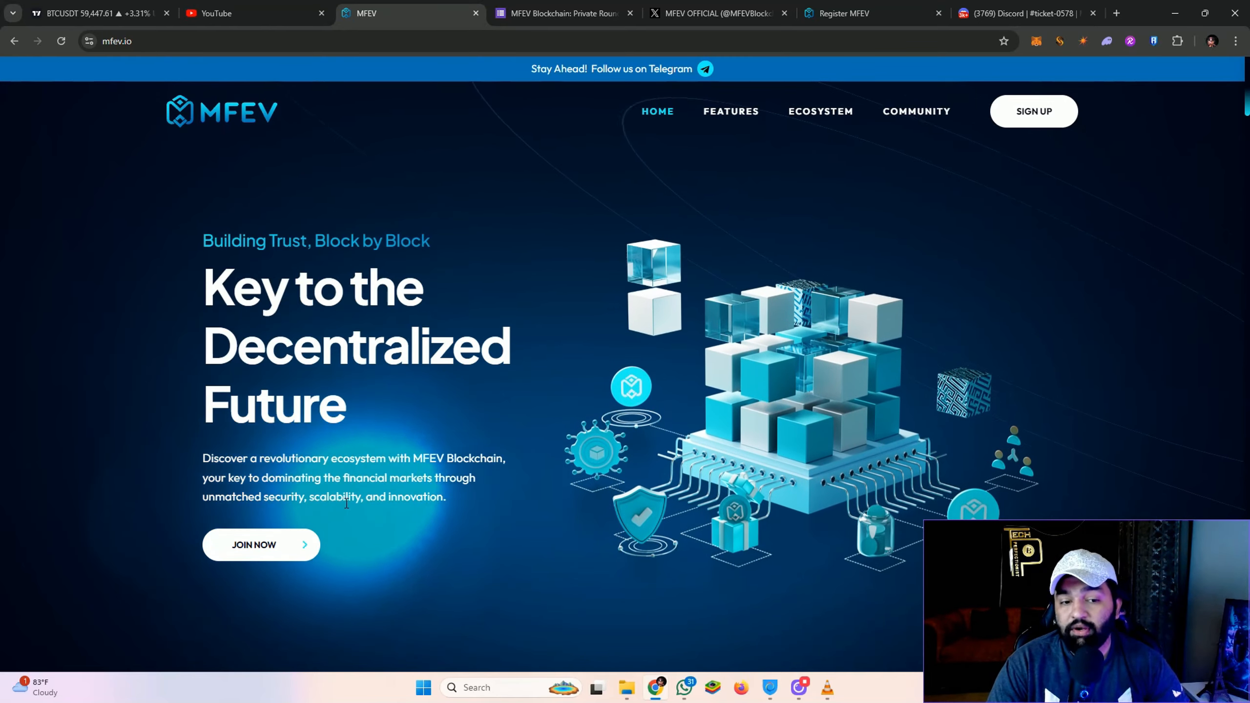
pyautogui.moveTo(455, 524)
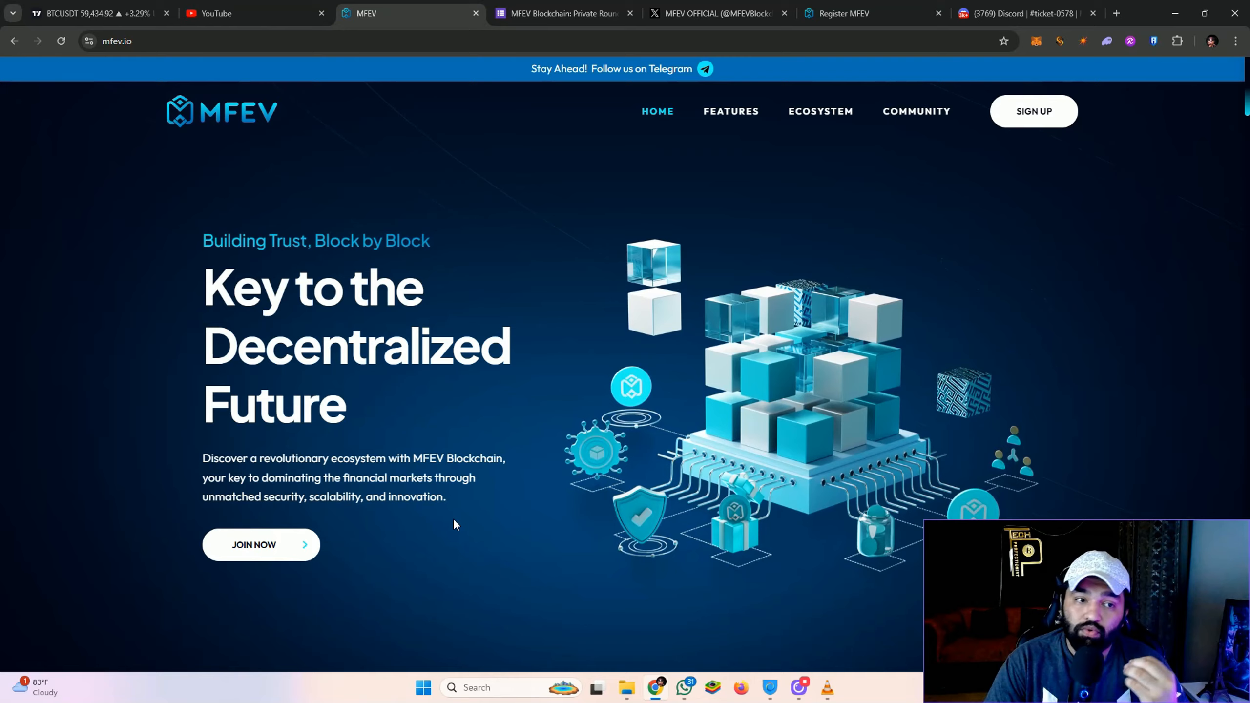
# Step: Continue past the partner and media logos, then go to the Features page
pyautogui.scroll(-3)
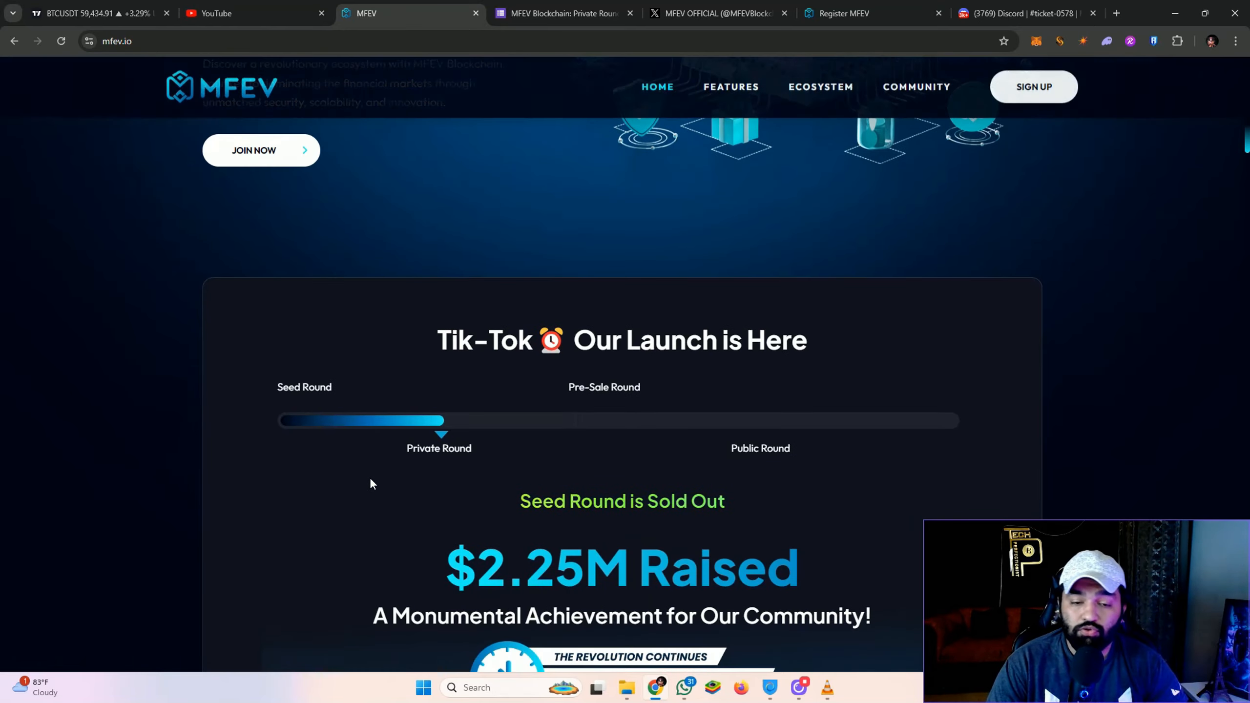
pyautogui.scroll(-3)
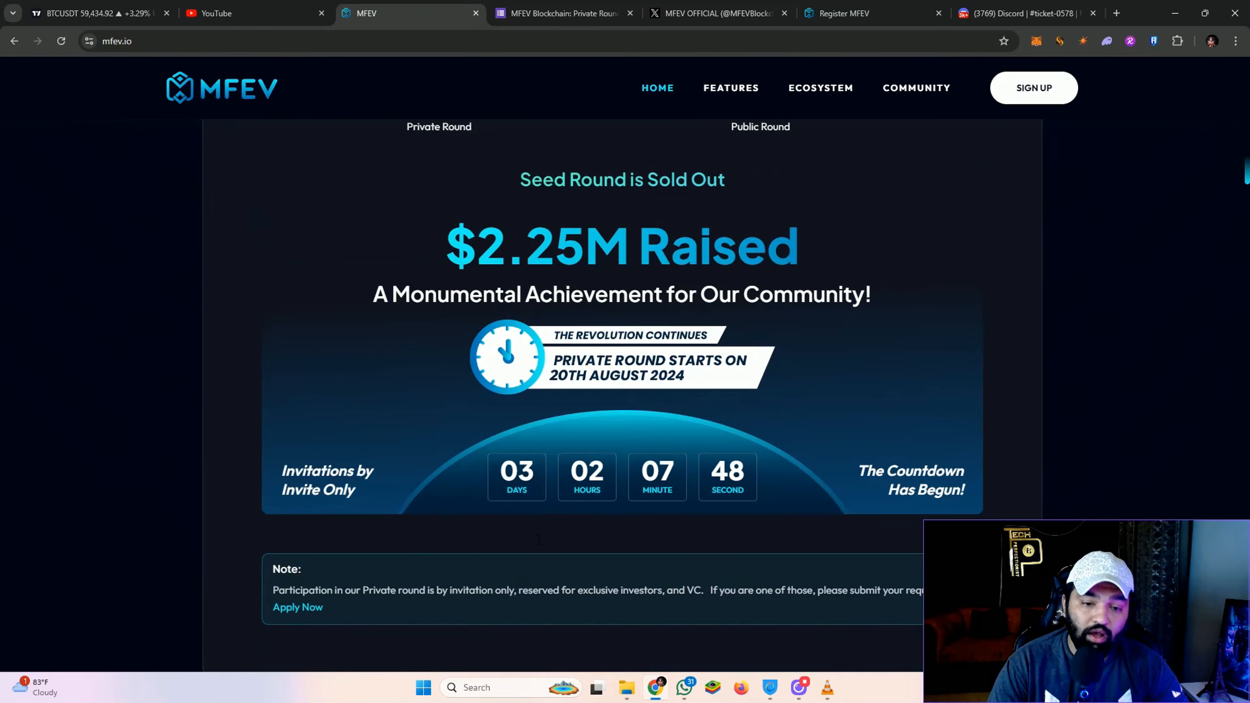
pyautogui.scroll(-3)
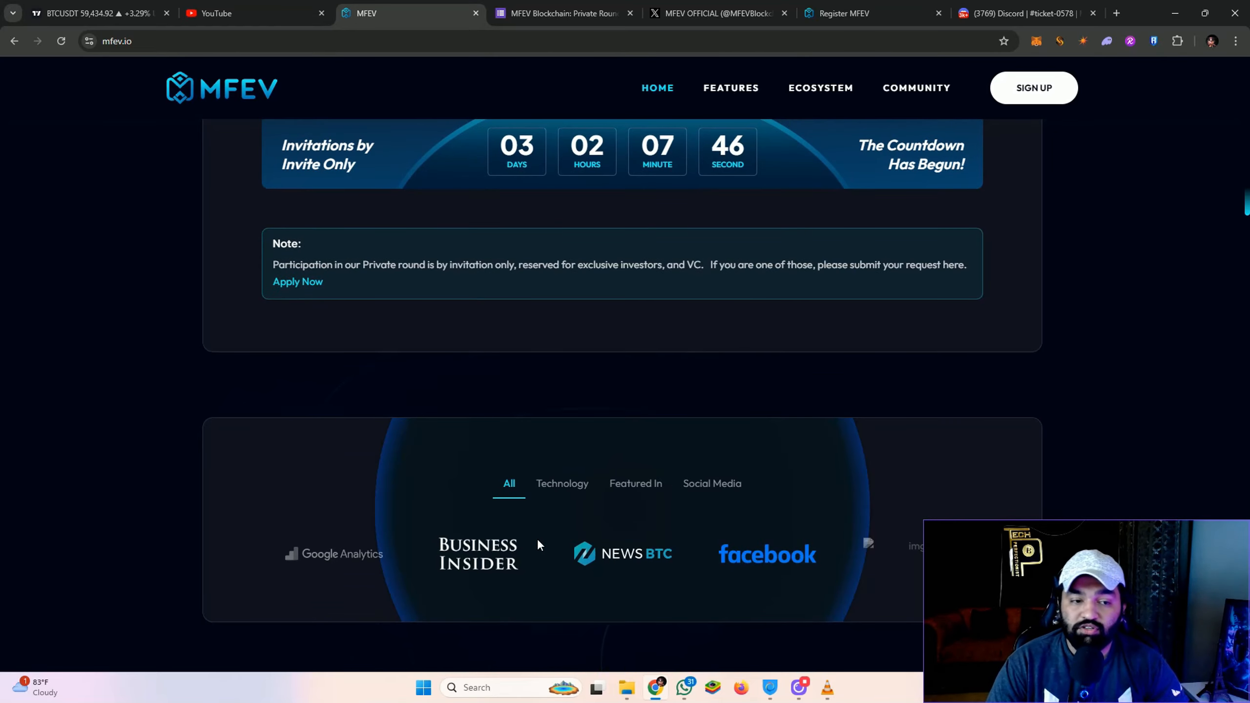
pyautogui.scroll(-3)
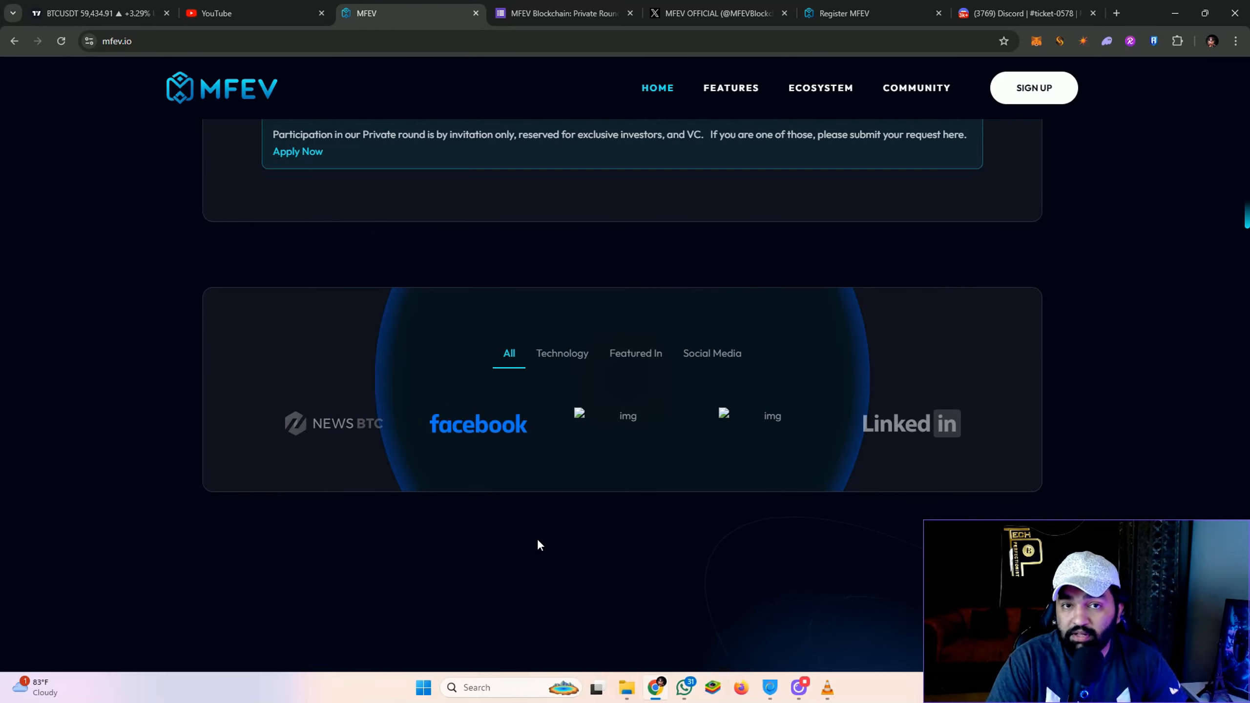
pyautogui.click(730, 88)
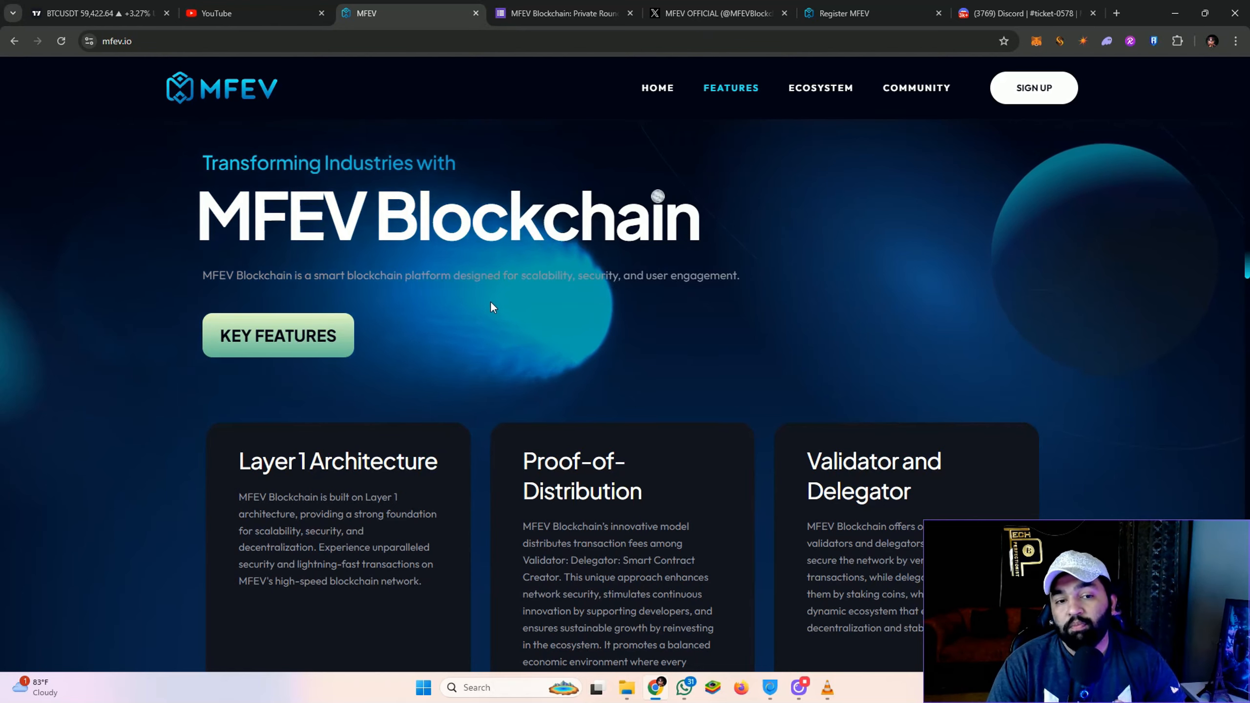
pyautogui.moveTo(578, 276); pyautogui.dragTo(741, 276)
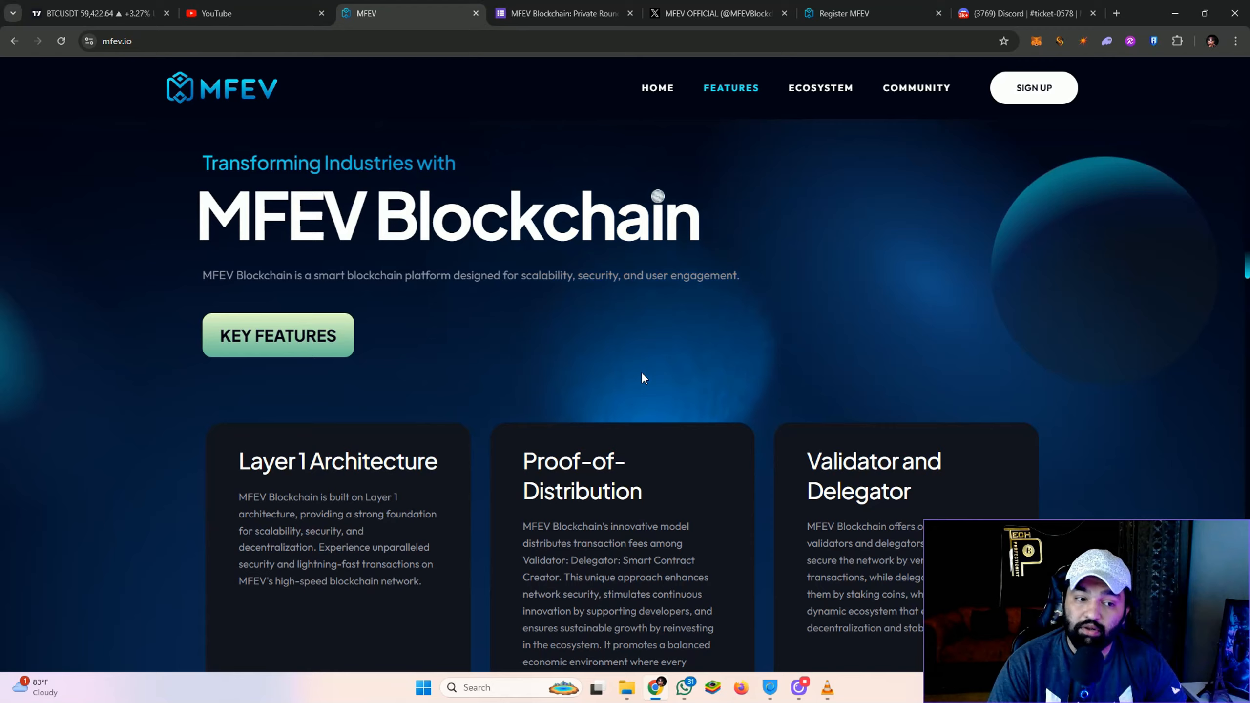
pyautogui.scroll(-3)
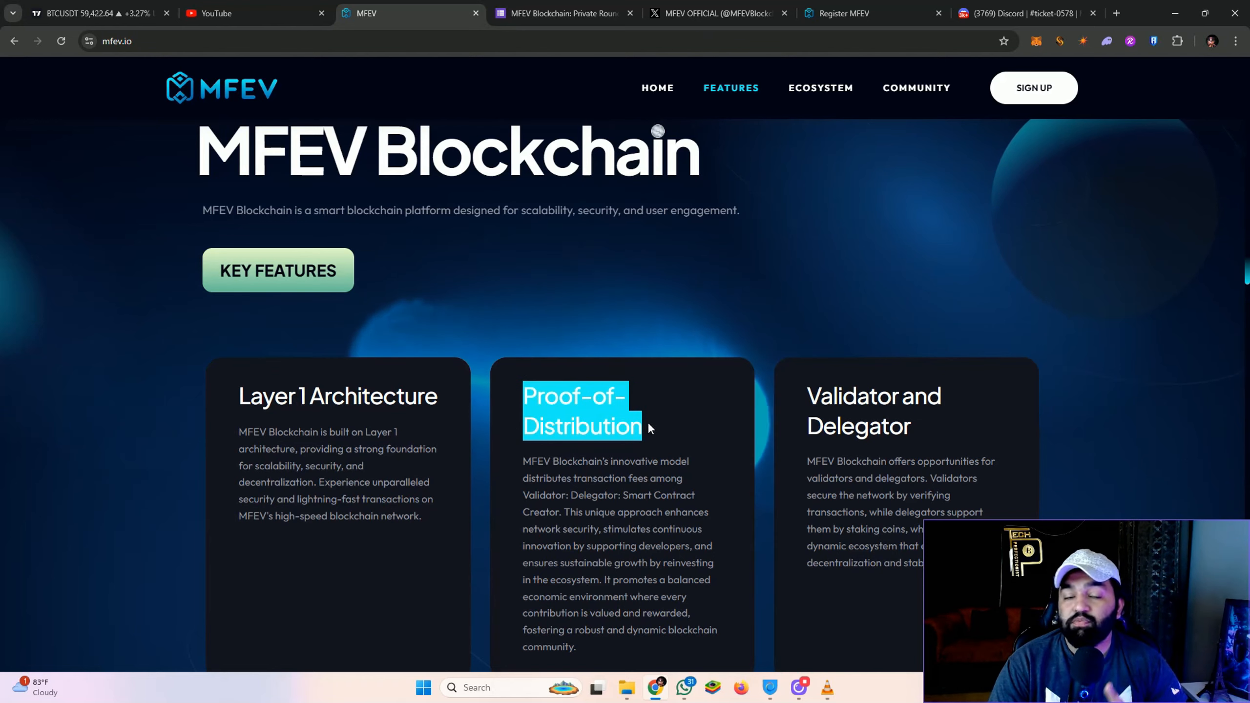
pyautogui.scroll(-3)
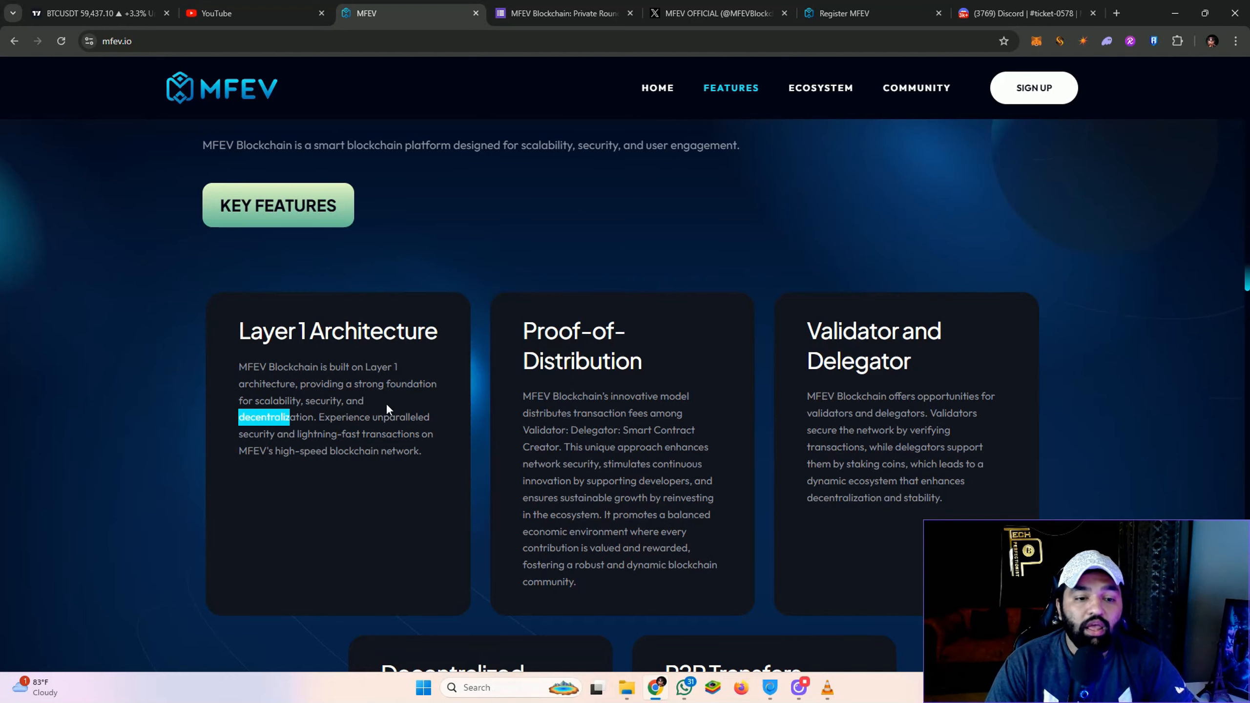
pyautogui.moveTo(262, 417); pyautogui.dragTo(319, 434)
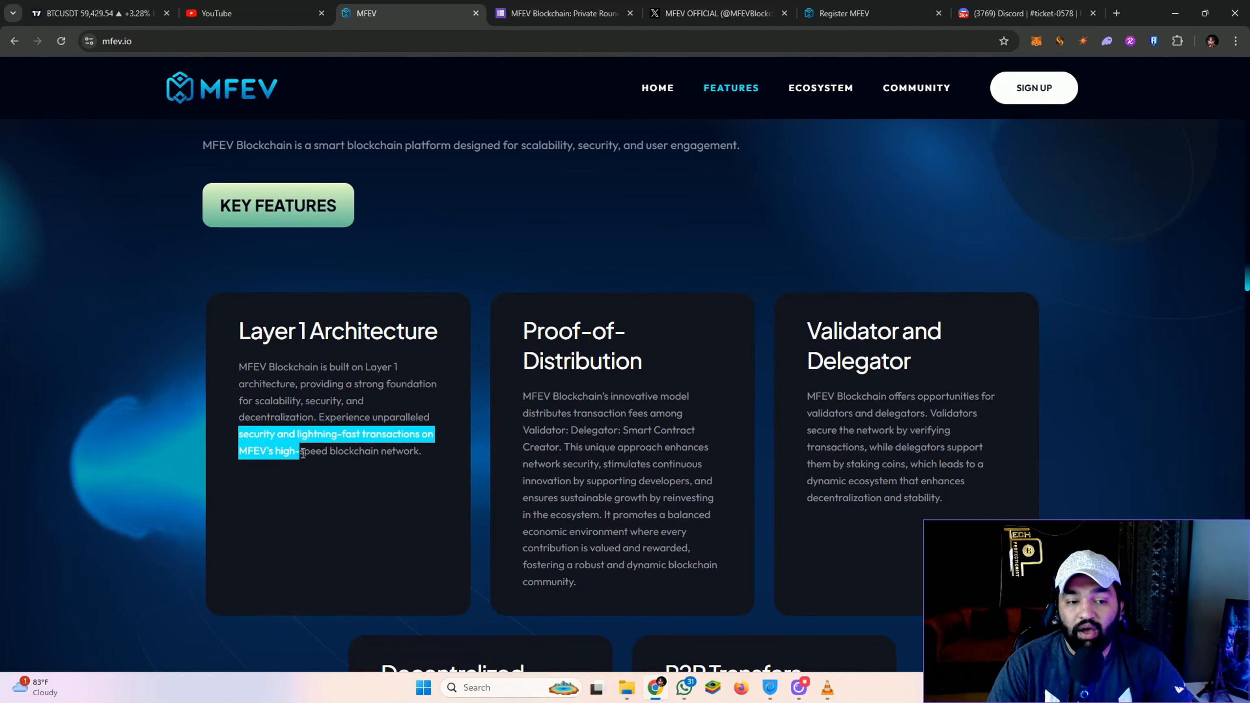
pyautogui.moveTo(302, 452); pyautogui.dragTo(421, 452)
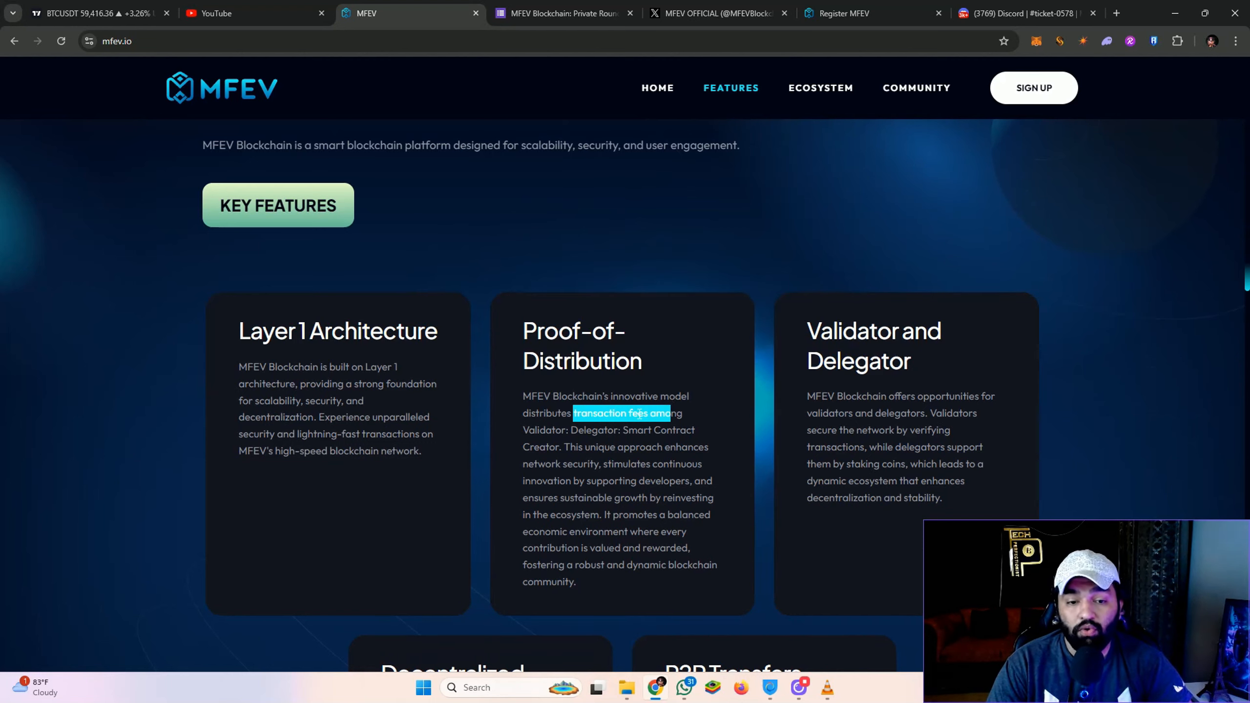
pyautogui.doubleClick(592, 430)
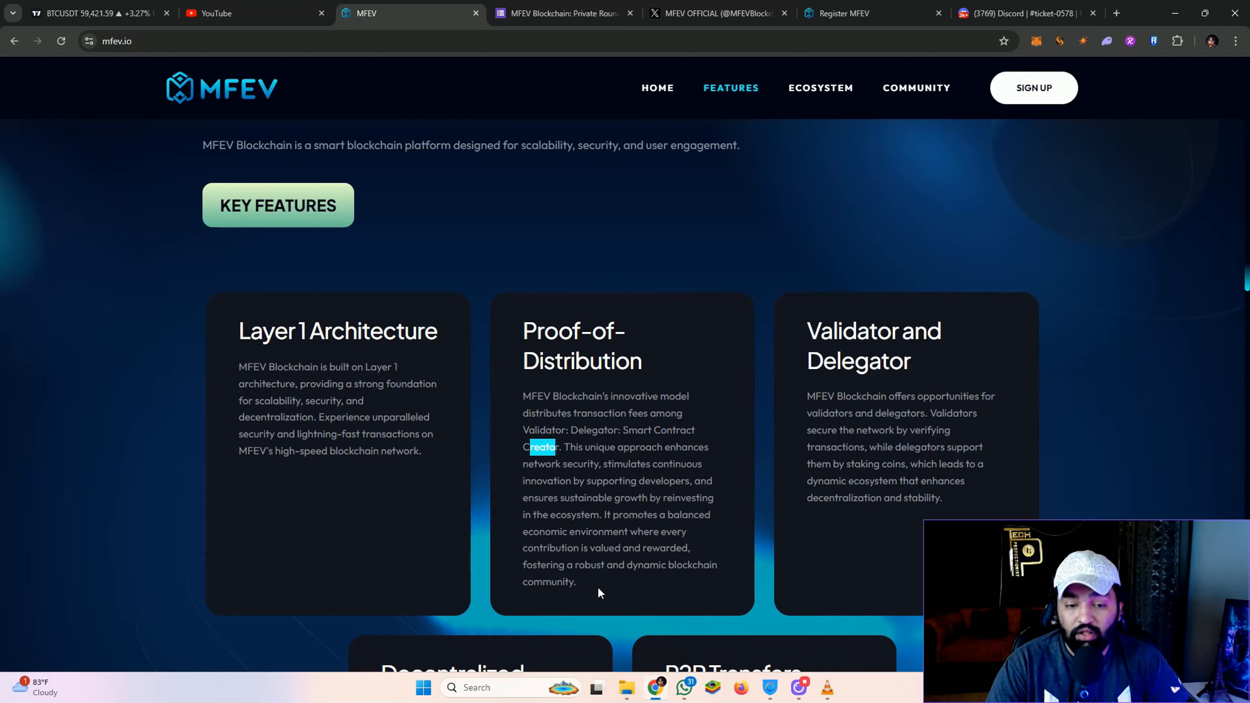
pyautogui.moveTo(625, 583)
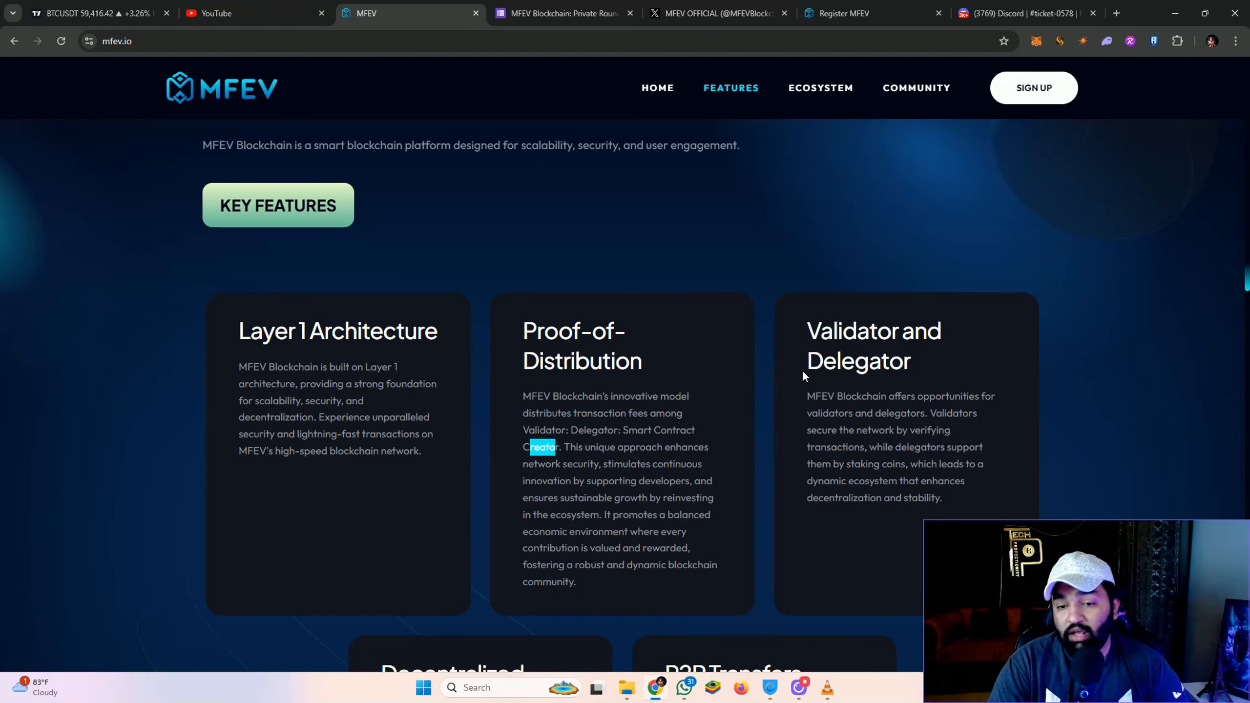
# Step: Scroll past the remaining feature cards to the MFEV Coin section's four benefit cards
pyautogui.scroll(-3)
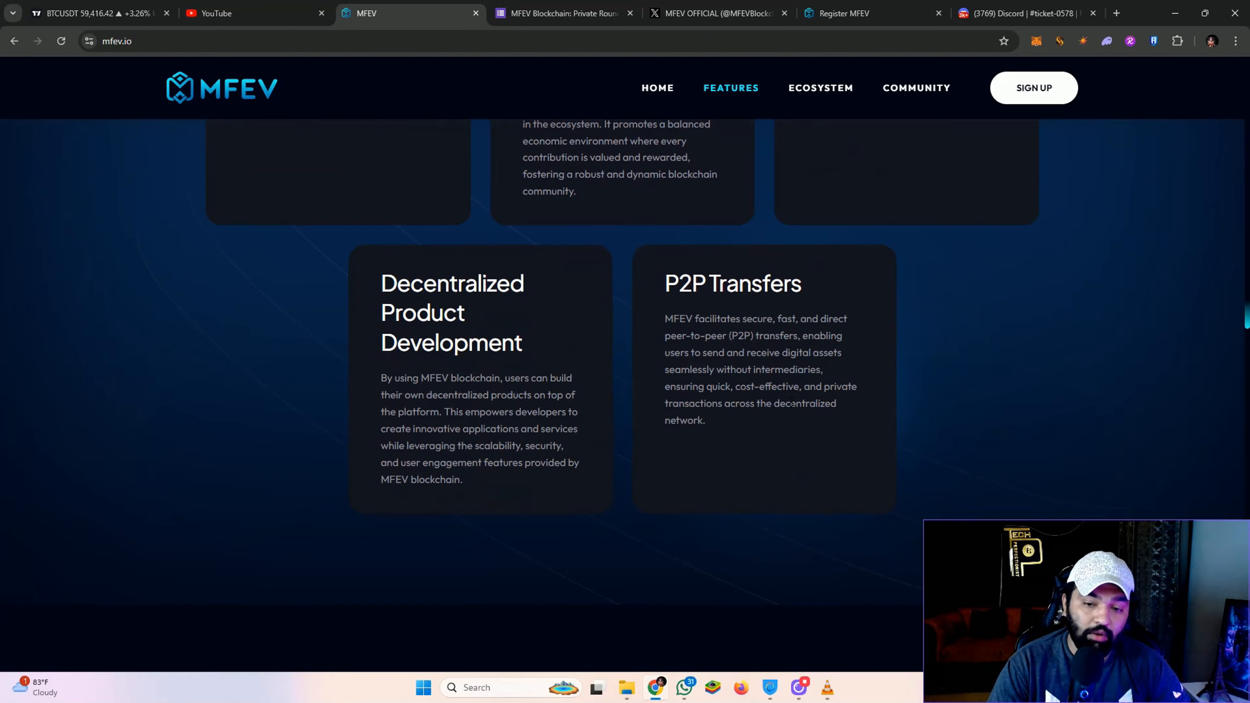
pyautogui.moveTo(381, 284); pyautogui.dragTo(467, 312)
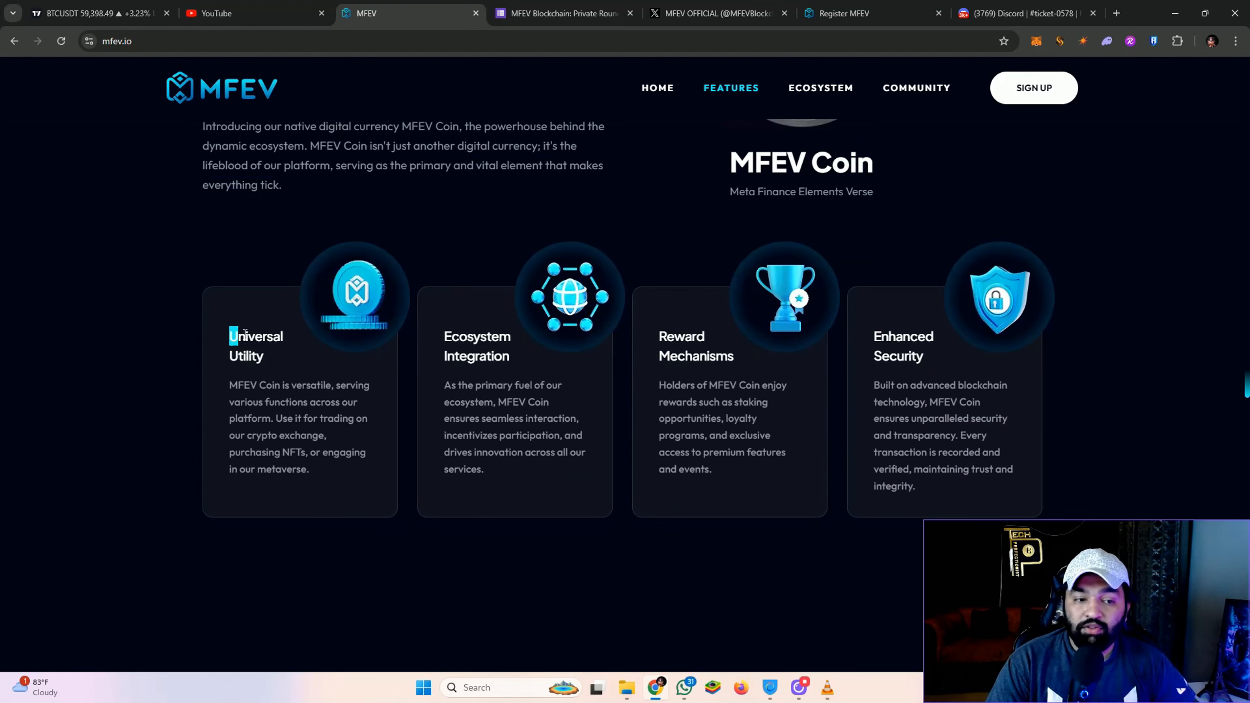
# Step: Highlight the Universal Utility title and move to the Our Diverse Ecosystem section
pyautogui.moveTo(232, 336); pyautogui.dragTo(266, 356)
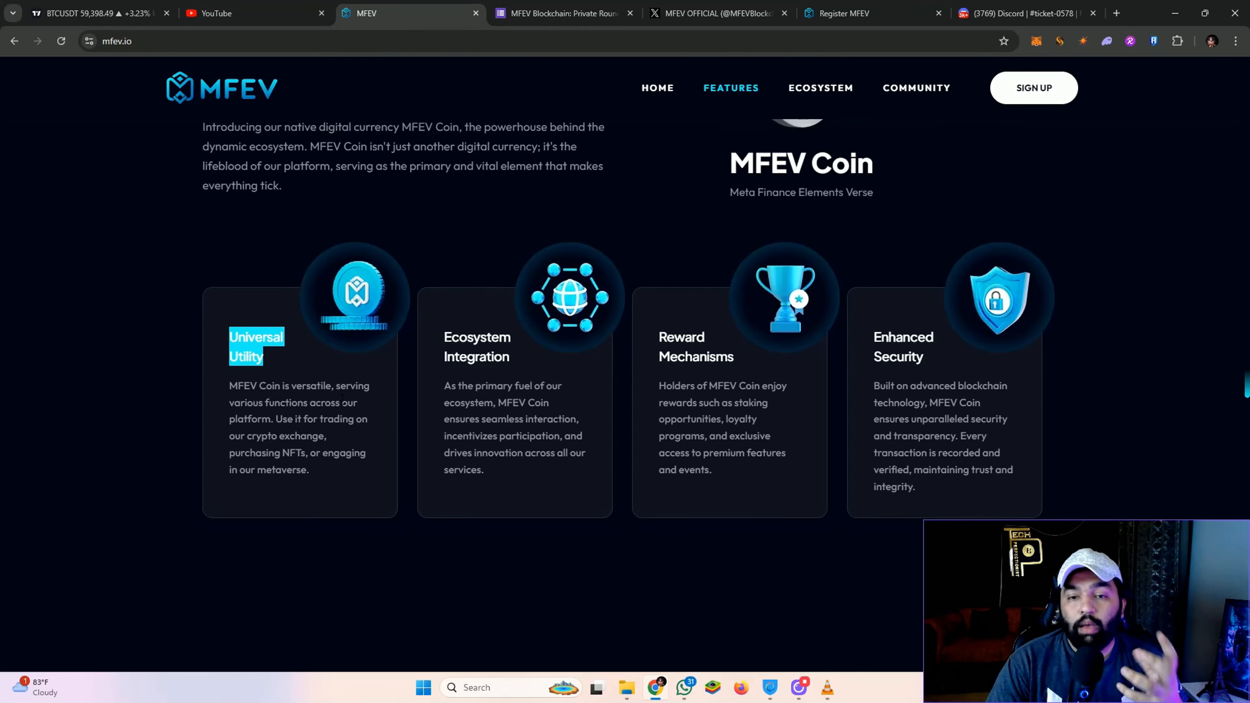
pyautogui.scroll(3)
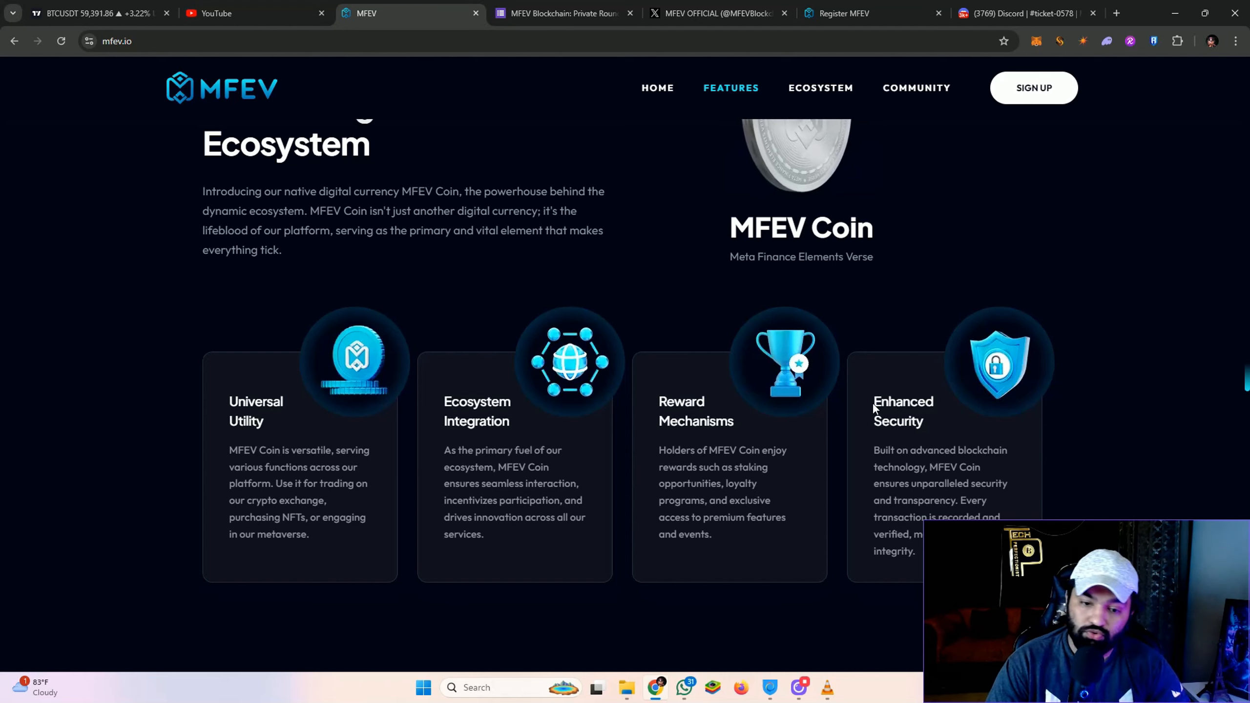
pyautogui.click(820, 88)
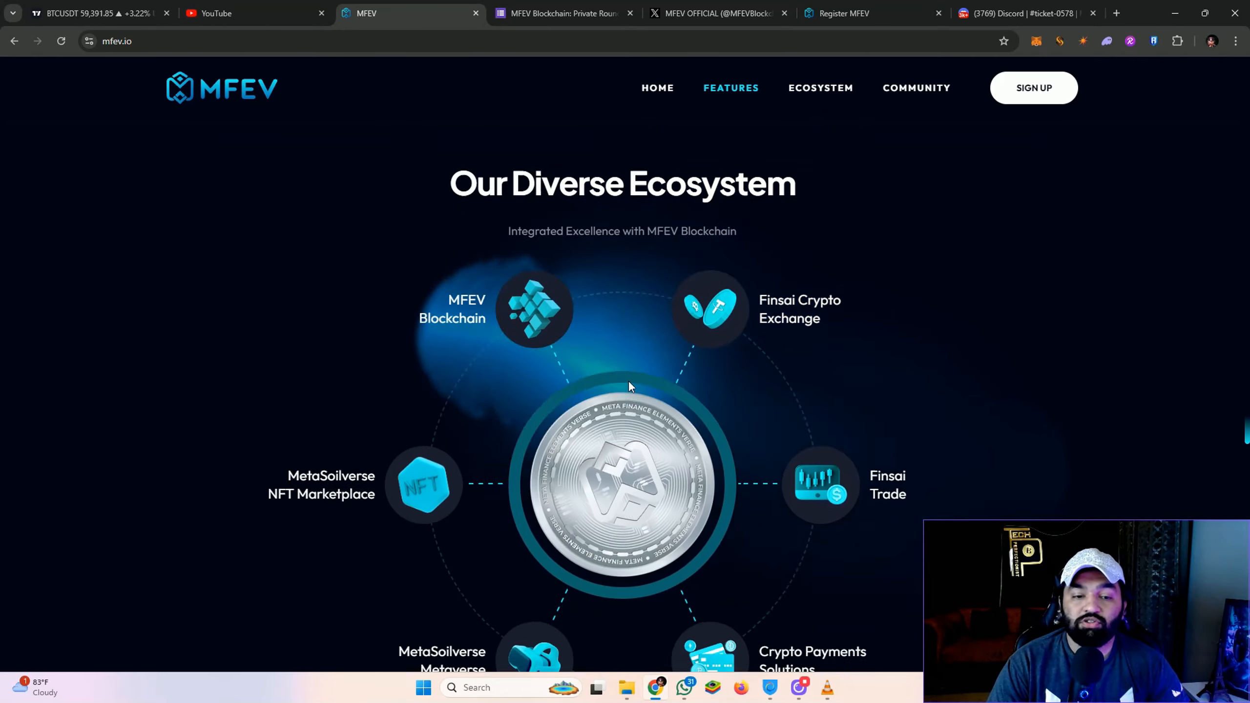
# Step: Jump to the Ecosystem section and scroll to the Unleashing Blockchain Brilliance panel
pyautogui.click(820, 88)
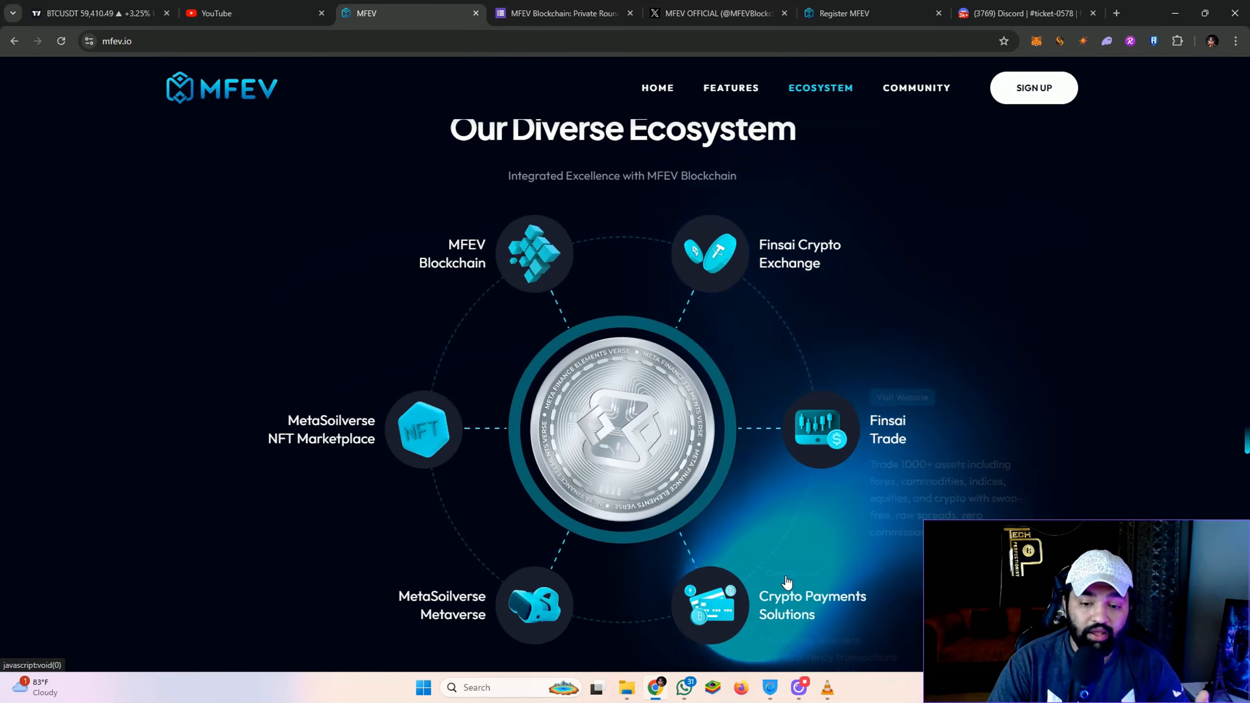
pyautogui.scroll(-3)
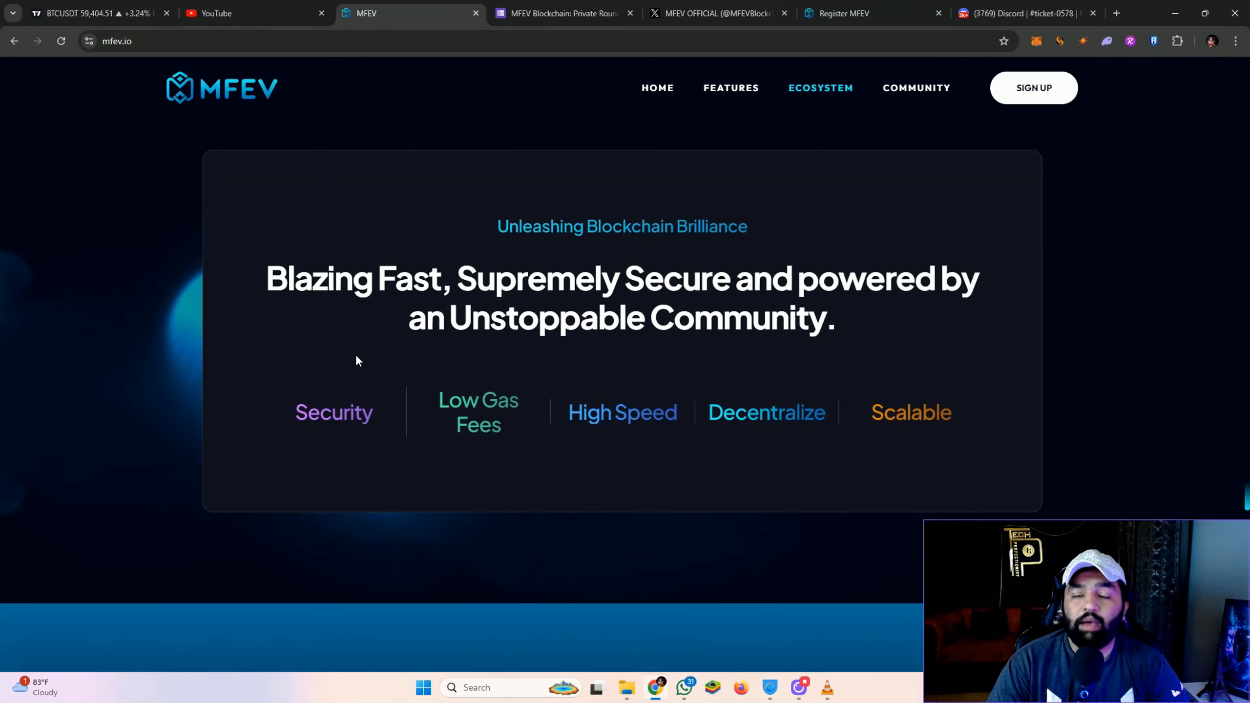
# Step: Scroll to the Community section with the TikTok link and Drop Us A Line form
pyautogui.doubleClick(333, 413)
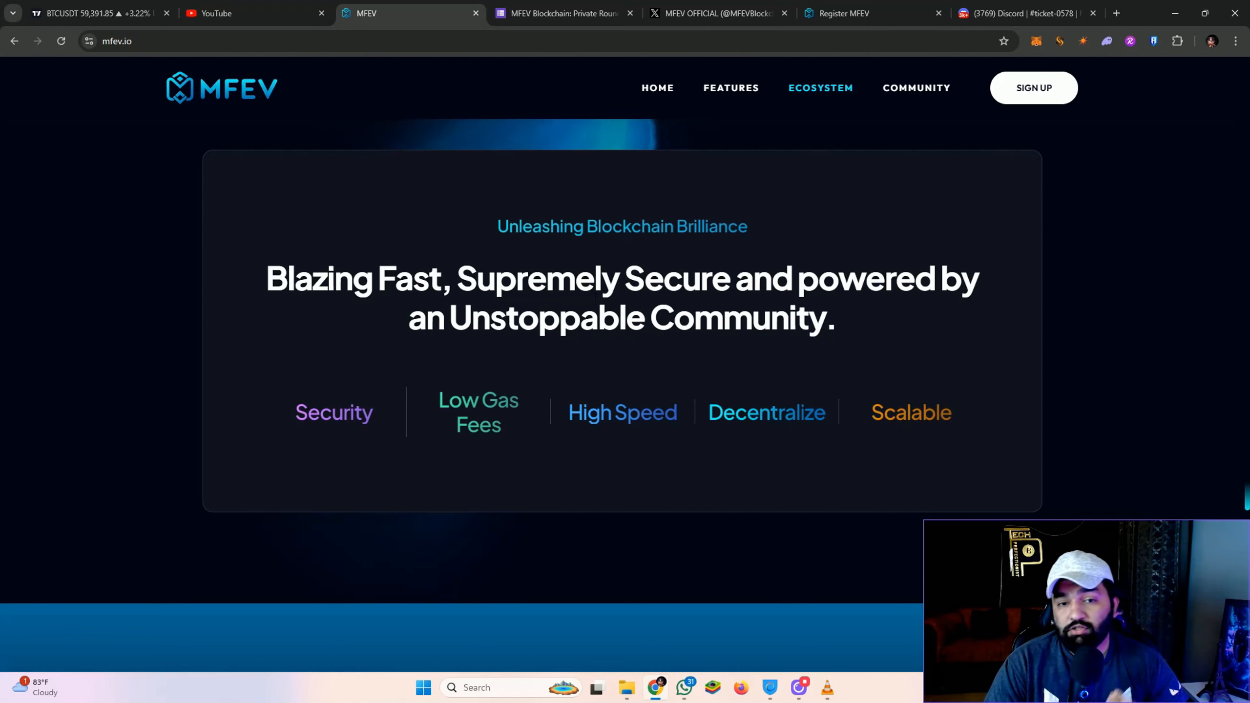
pyautogui.scroll(-3)
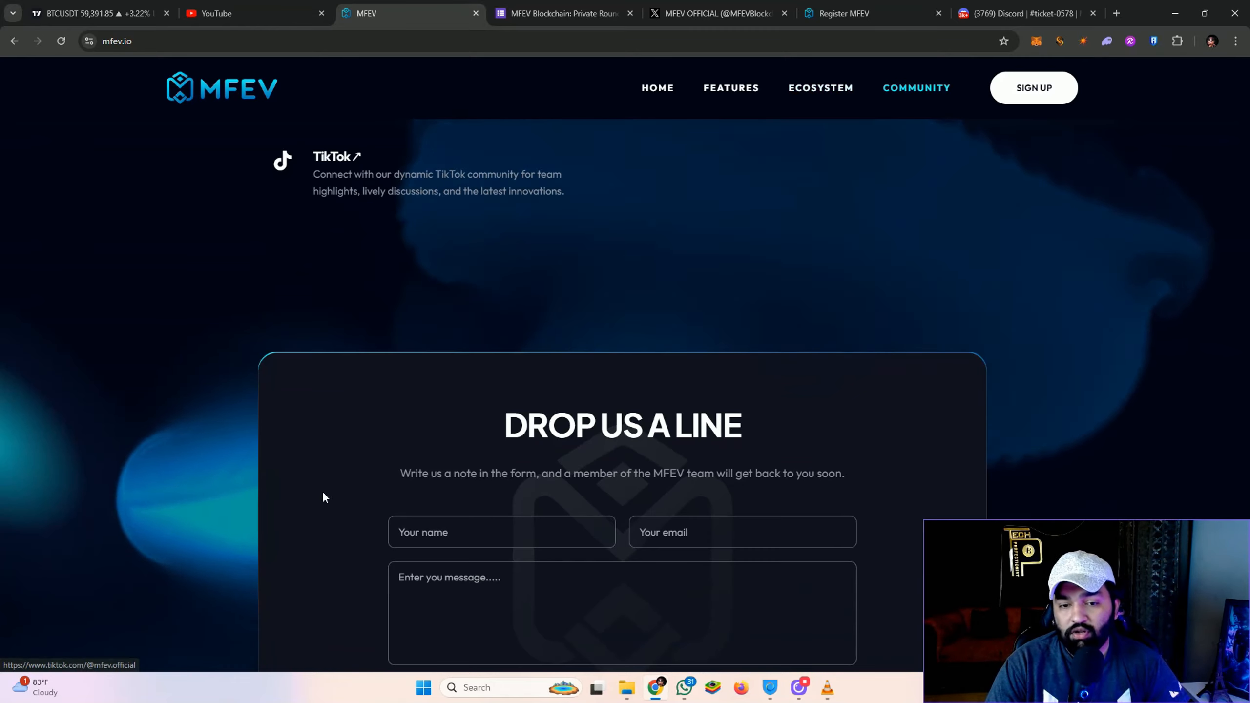
# Step: Open the ico.mfev.io 'Join the MFEV ICO Early Access List' registration page
pyautogui.scroll(-3)
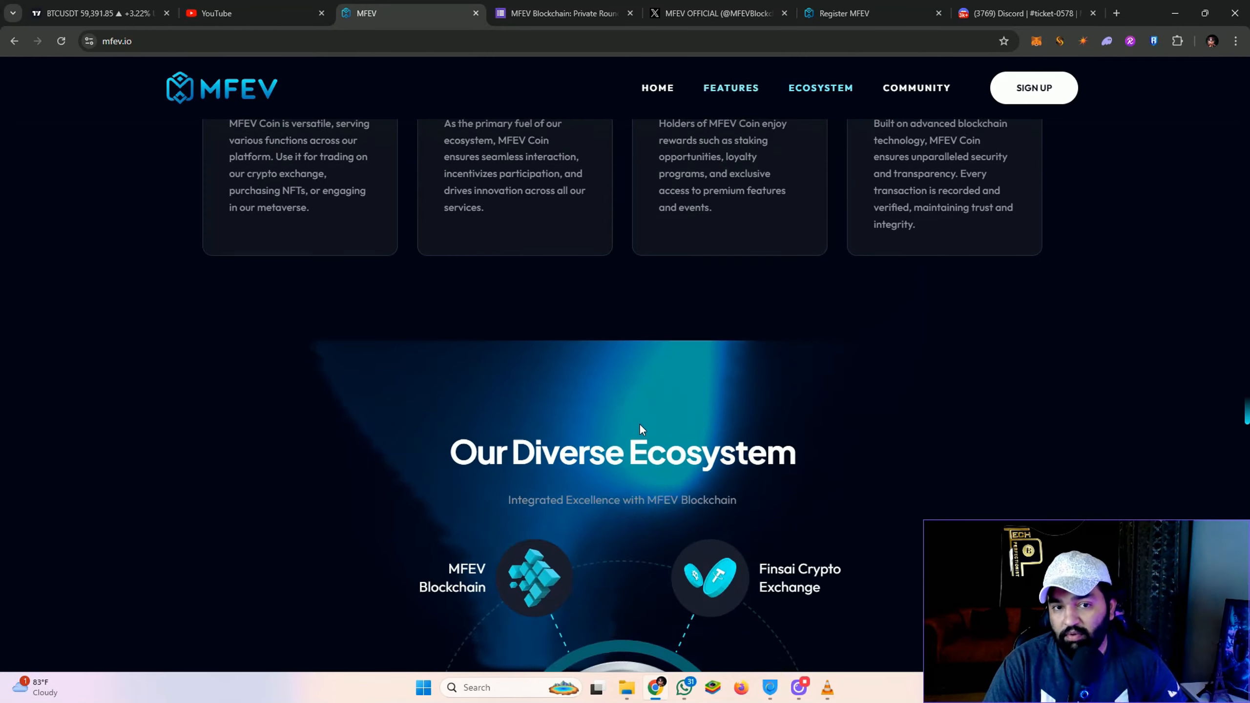
pyautogui.click(730, 88)
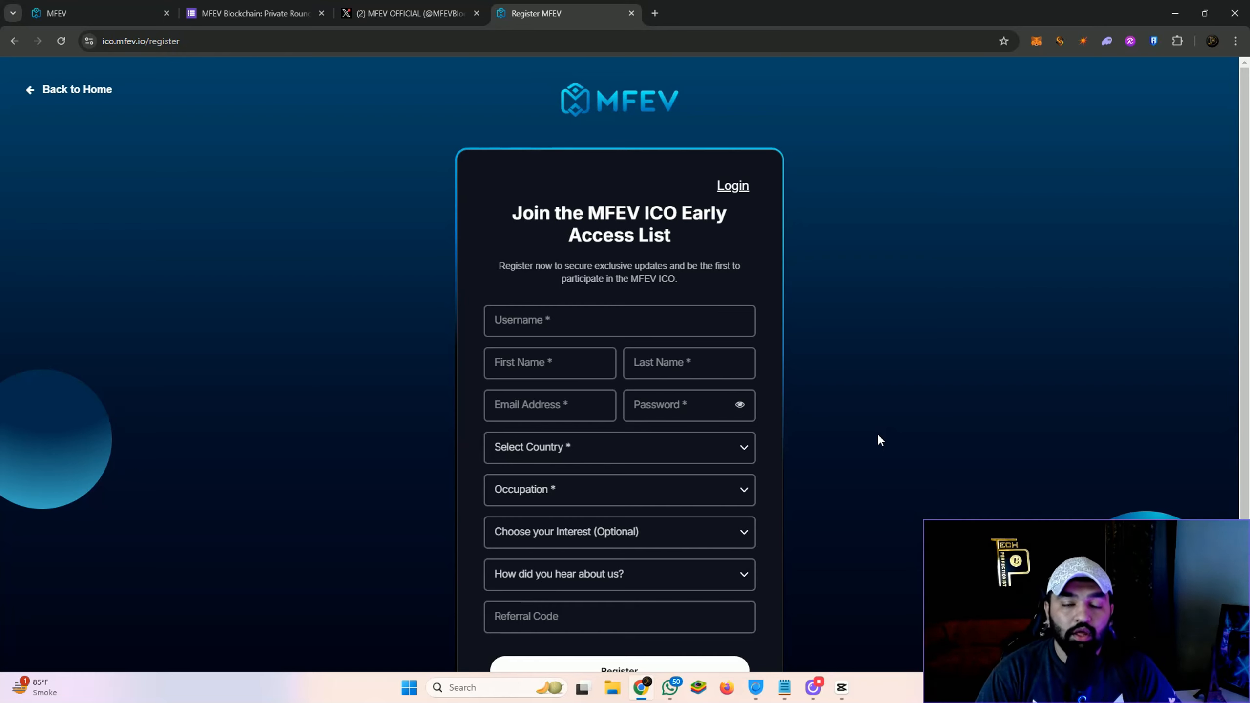
pyautogui.scroll(-3)
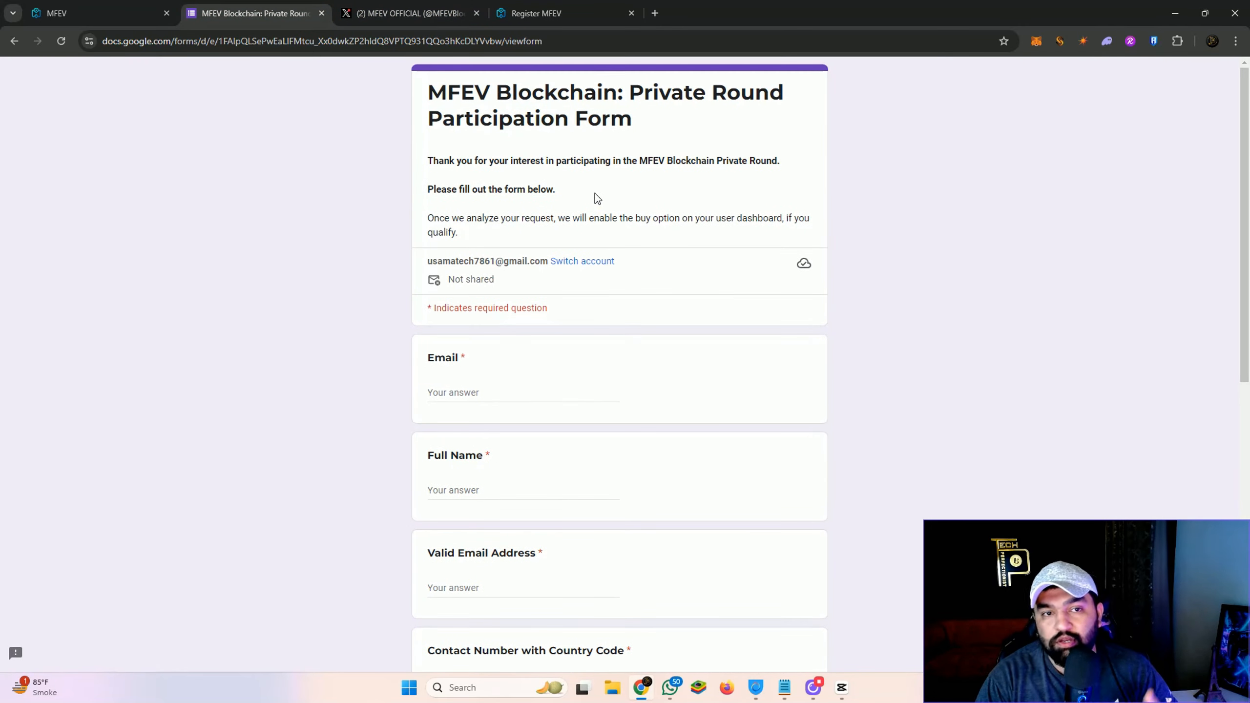
pyautogui.moveTo(579, 246)
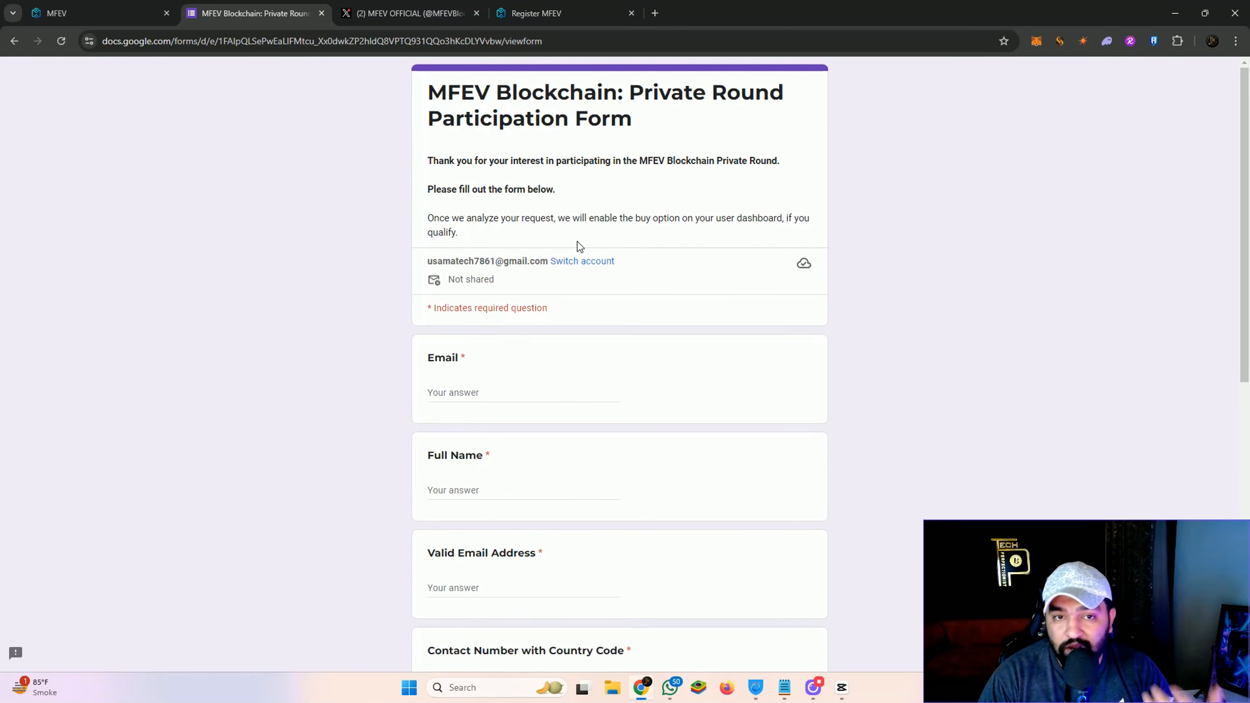
pyautogui.click(557, 13)
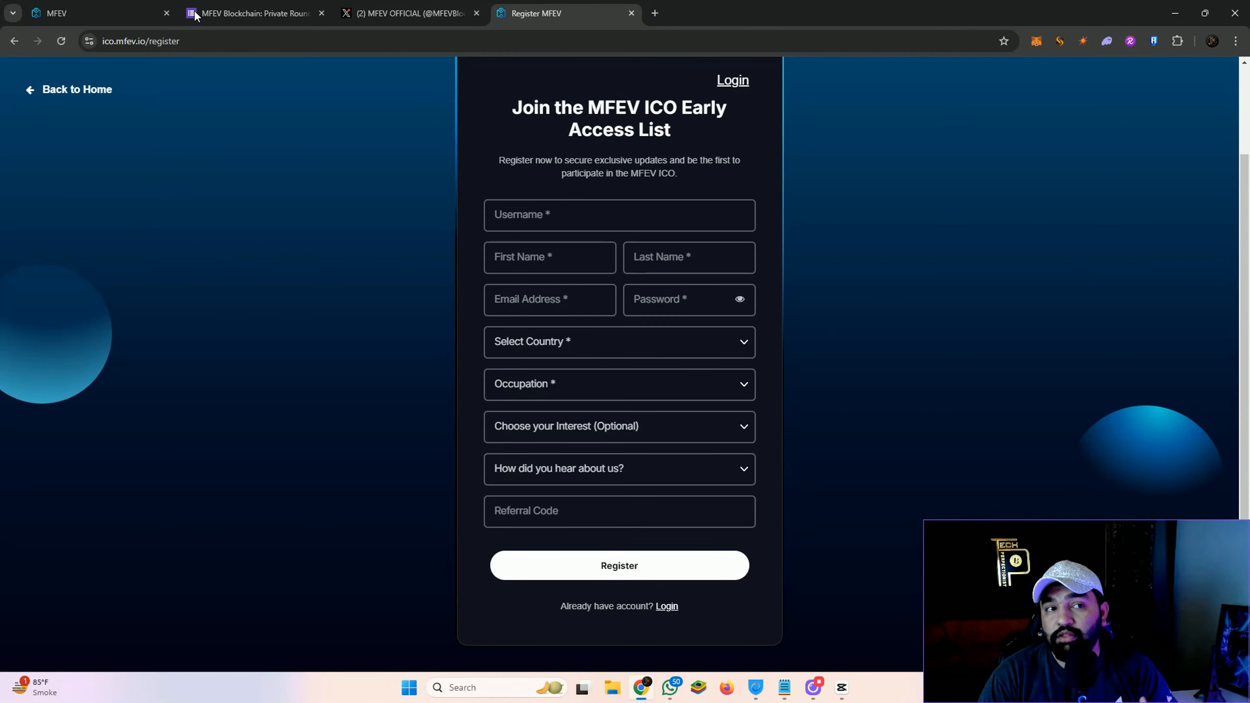
pyautogui.click(251, 12)
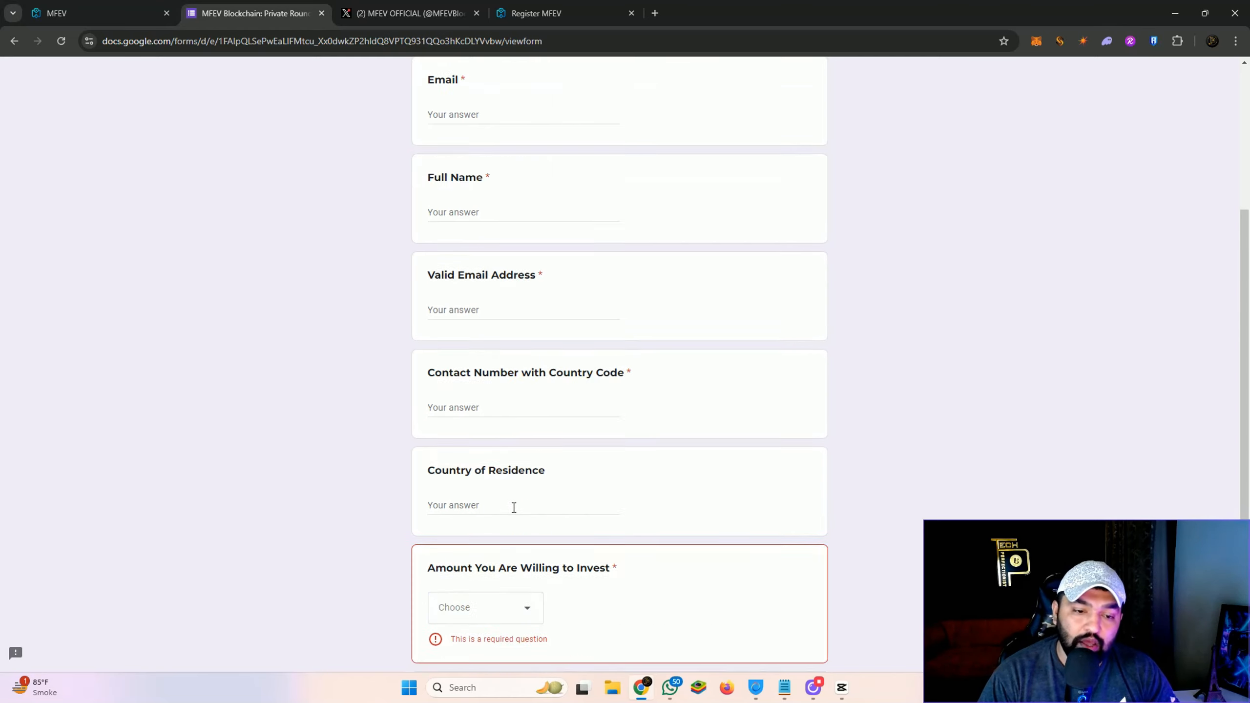
pyautogui.click(558, 14)
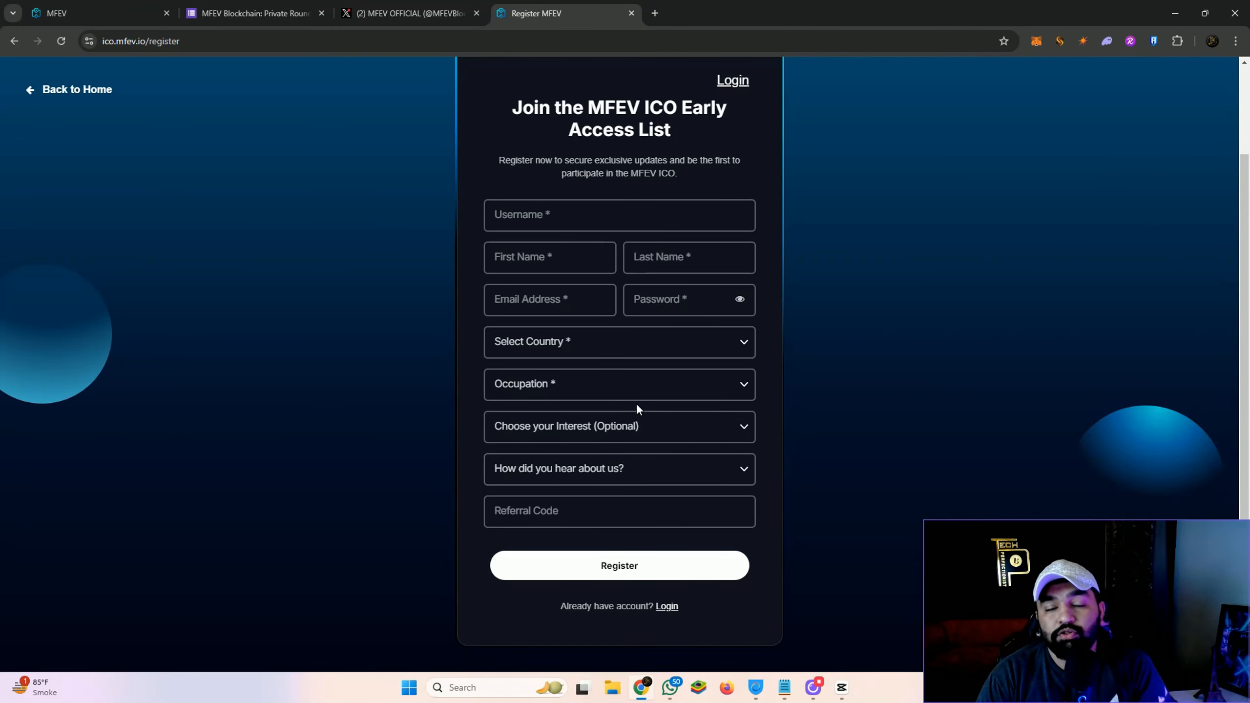
pyautogui.moveTo(426, 392)
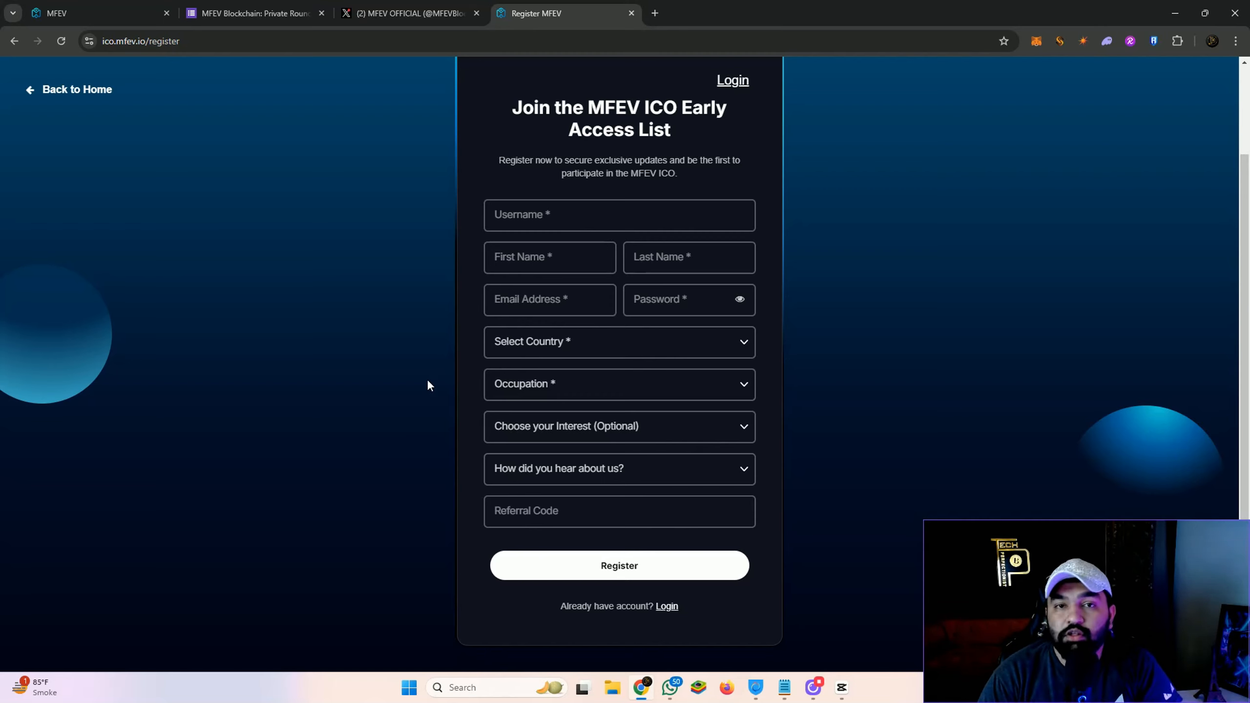
pyautogui.moveTo(666, 605)
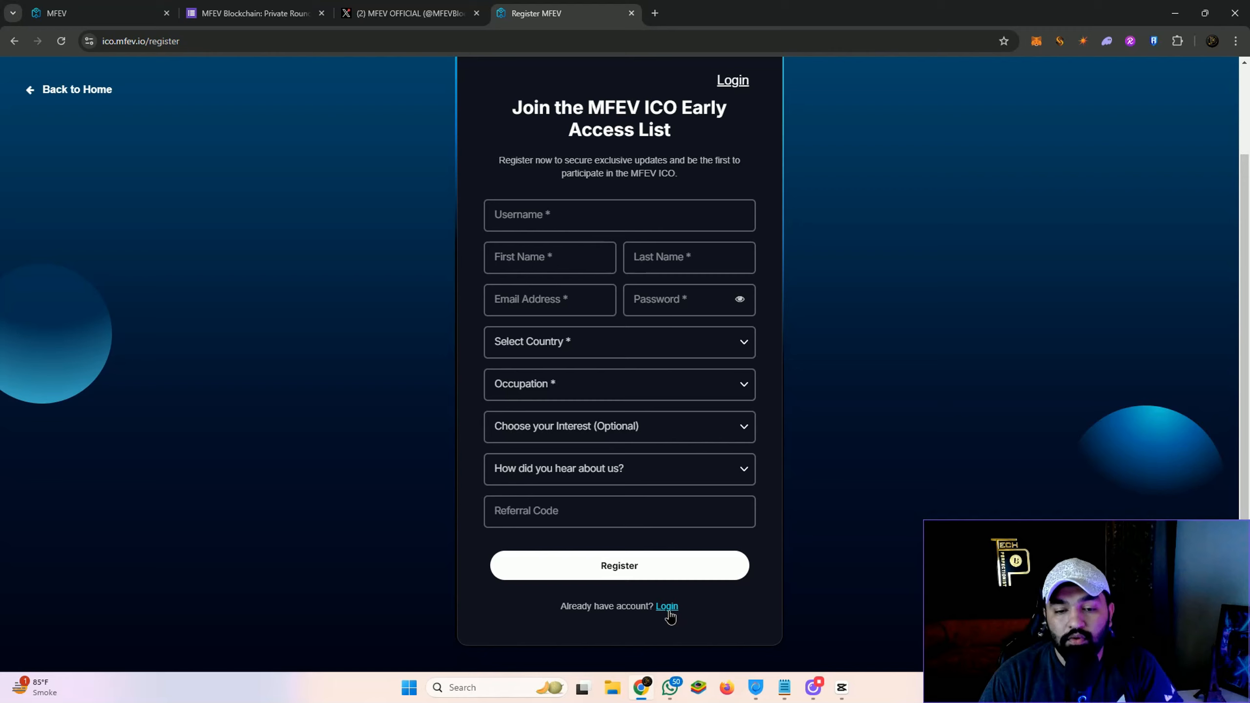
# Step: Log in to ico.mfev.io and reach the dashboard showing the active private round and sale phases
pyautogui.click(666, 606)
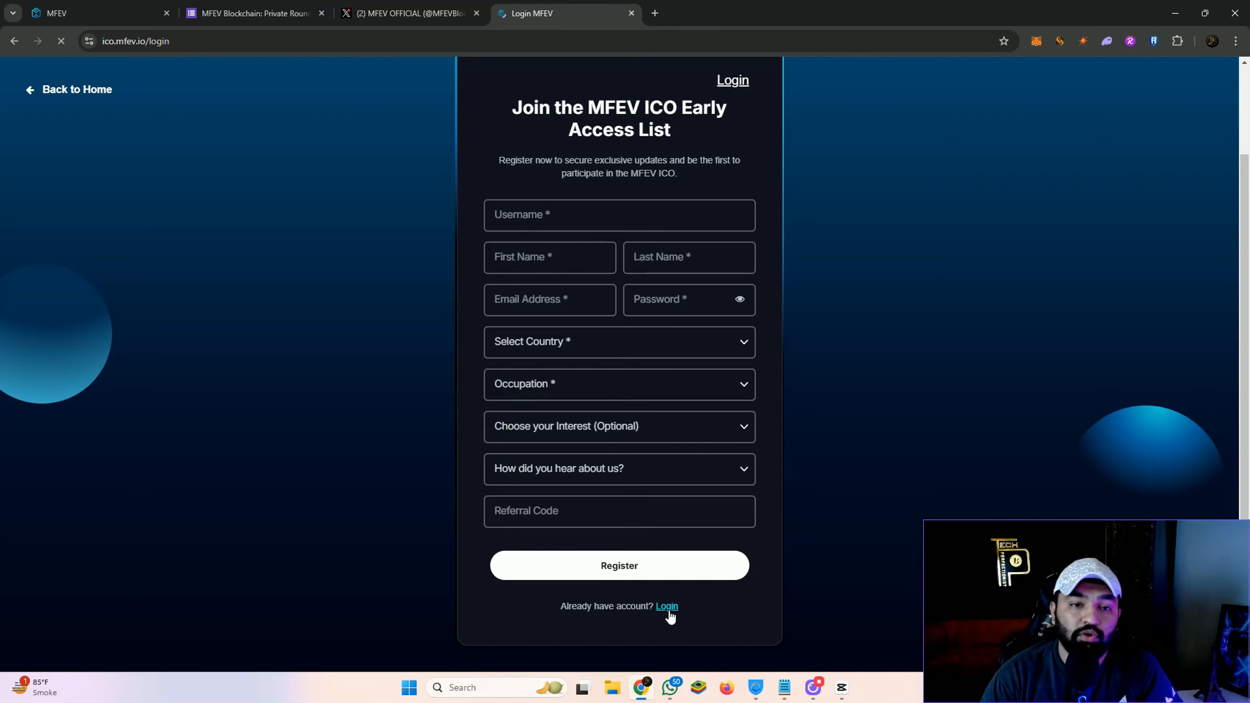
pyautogui.click(666, 606)
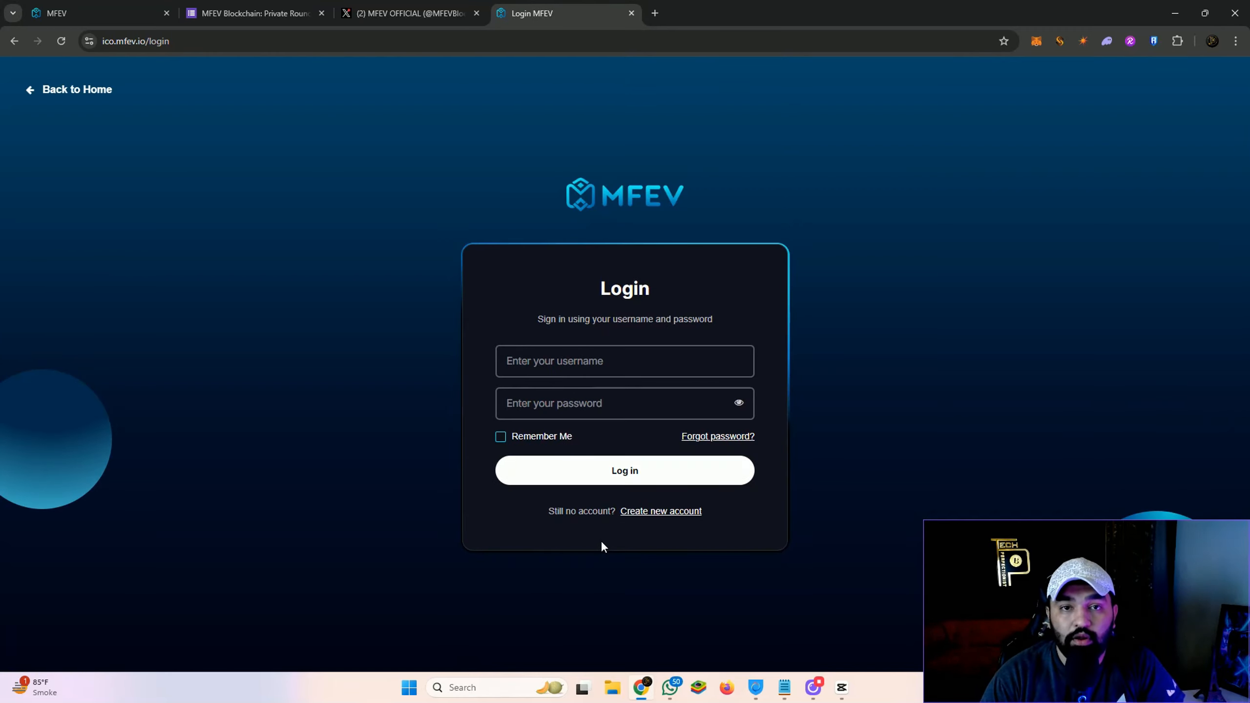
pyautogui.moveTo(617, 553)
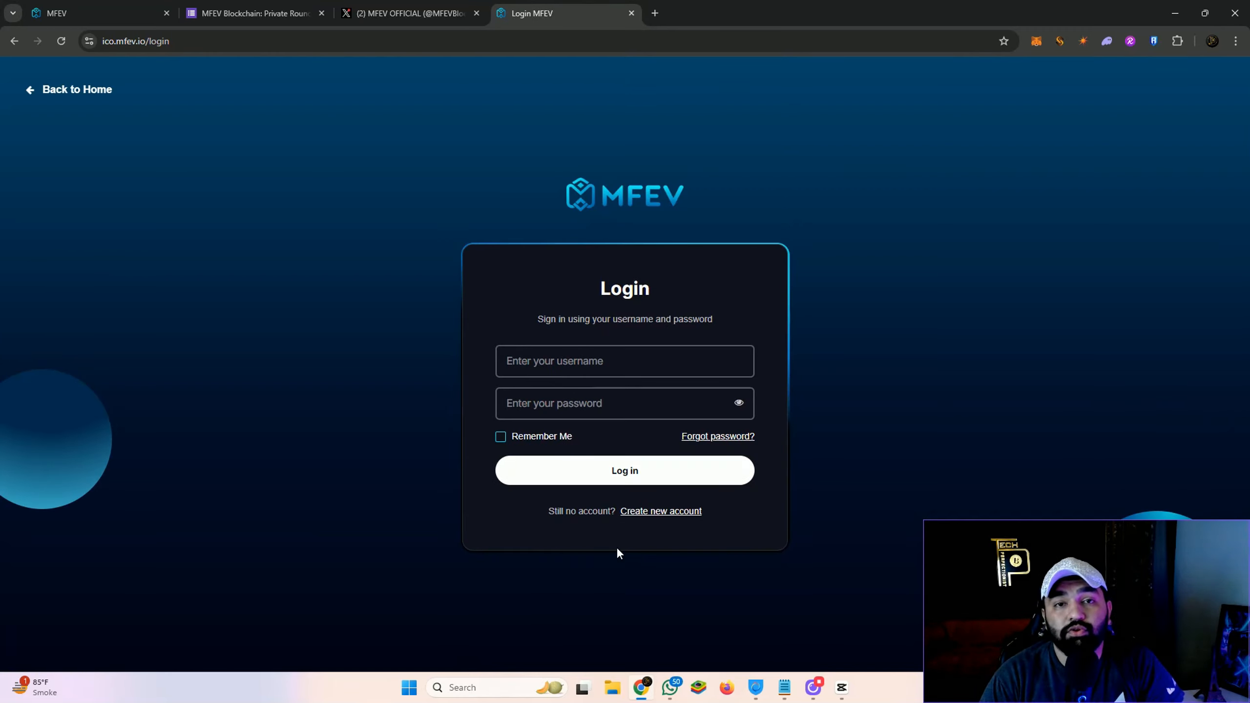
pyautogui.click(624, 470)
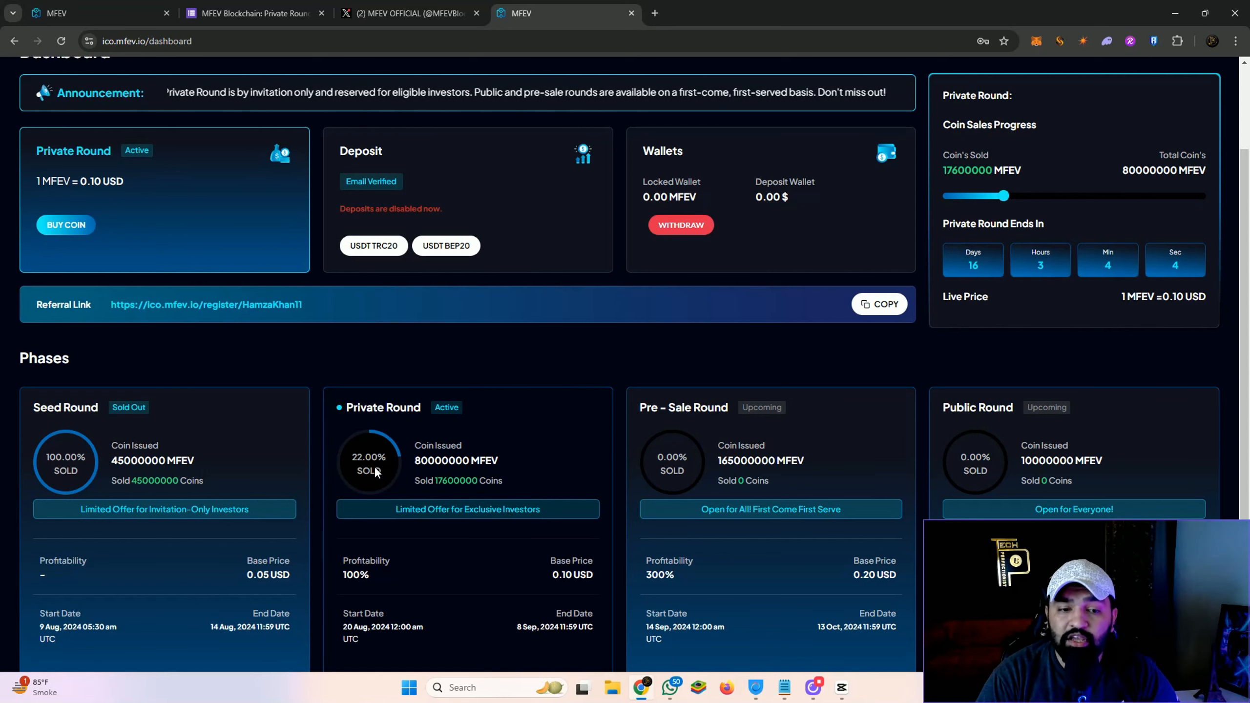
# Step: Scroll the ICO dashboard down to the Private Round phase and its Buy Coins notice
pyautogui.scroll(-3)
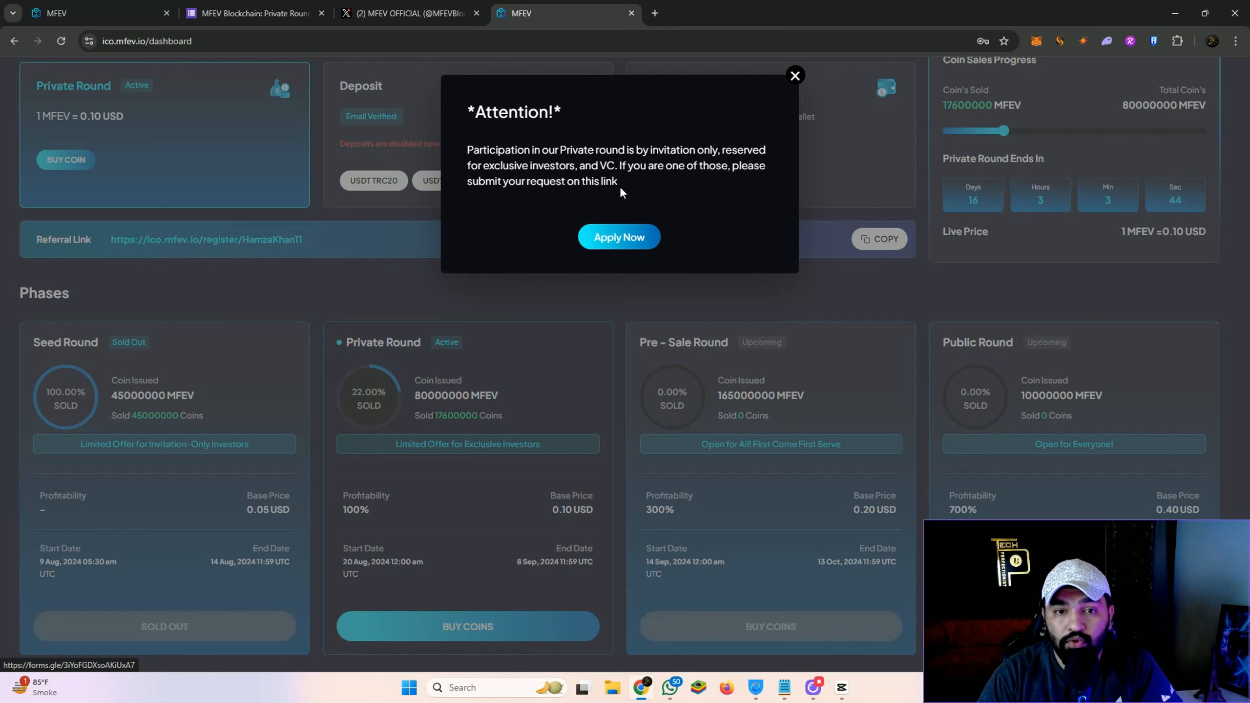
pyautogui.moveTo(666, 163)
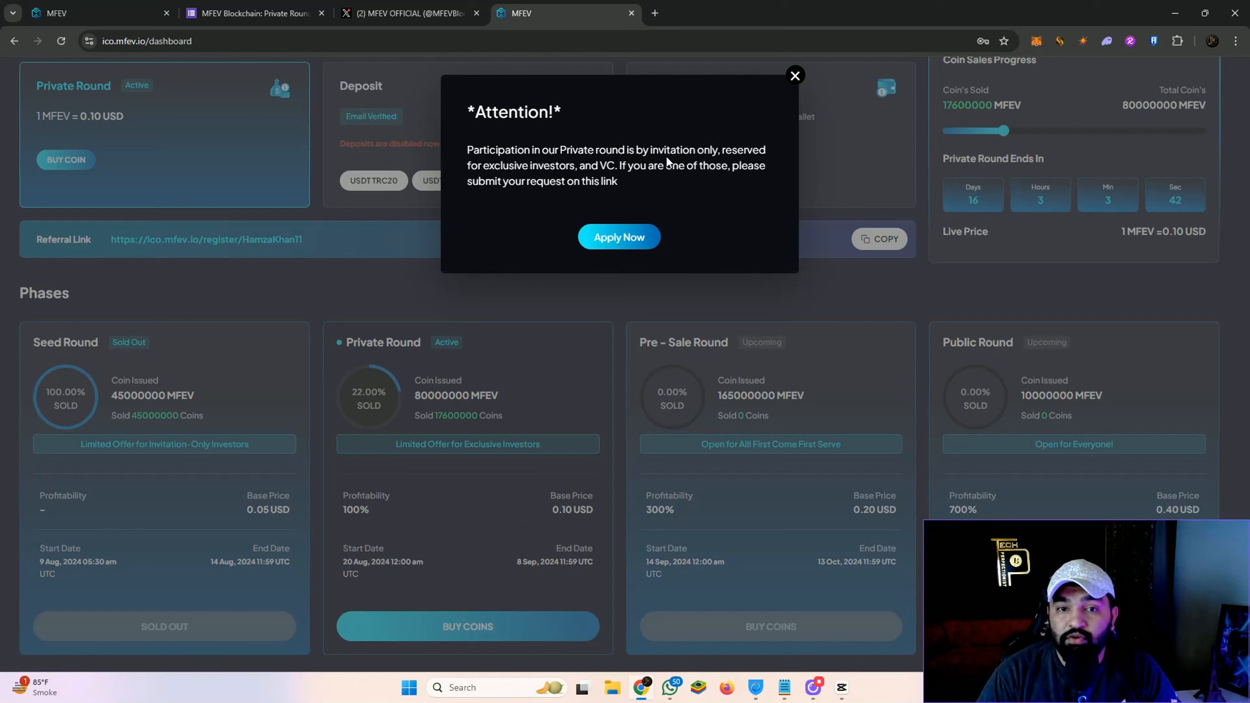
pyautogui.moveTo(454, 163)
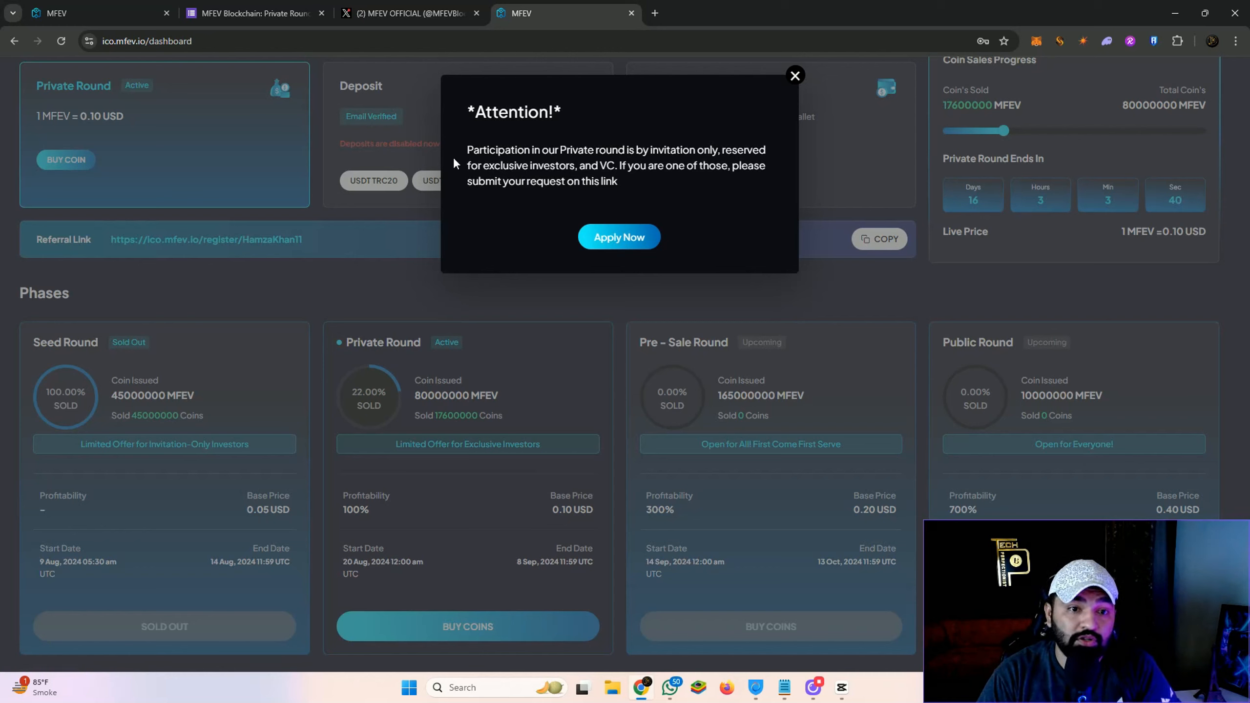
pyautogui.moveTo(630, 182)
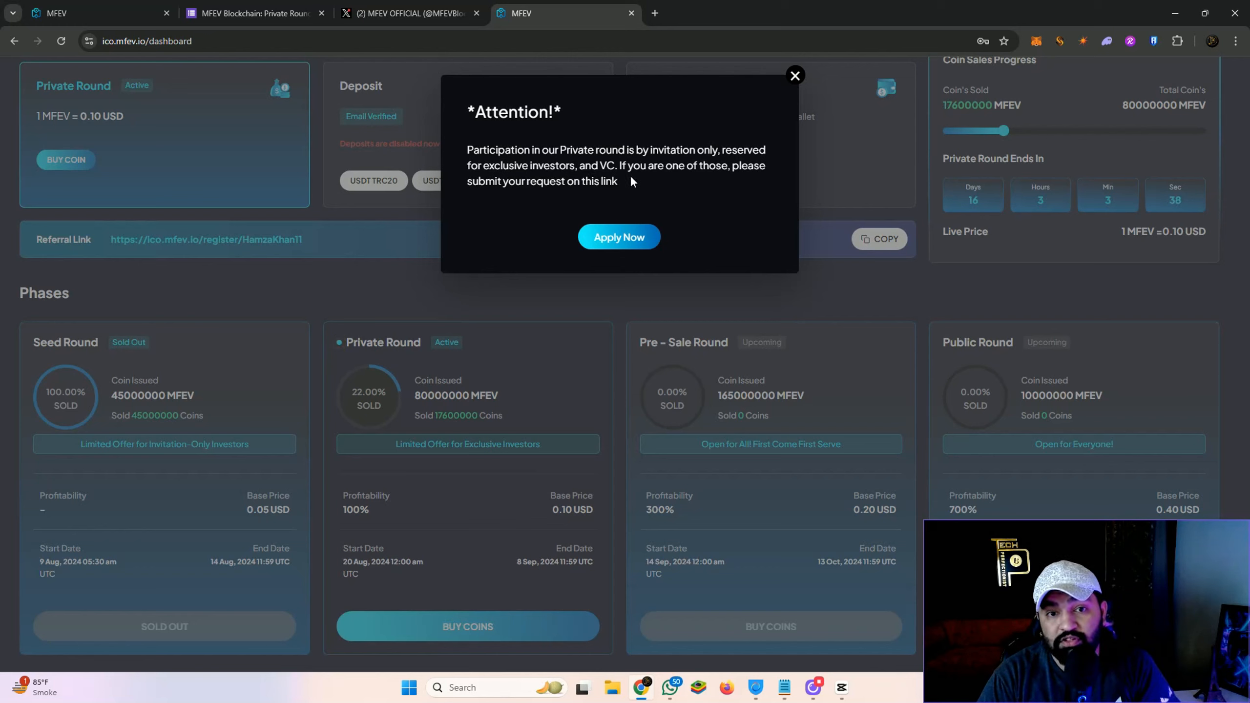
pyautogui.moveTo(648, 183)
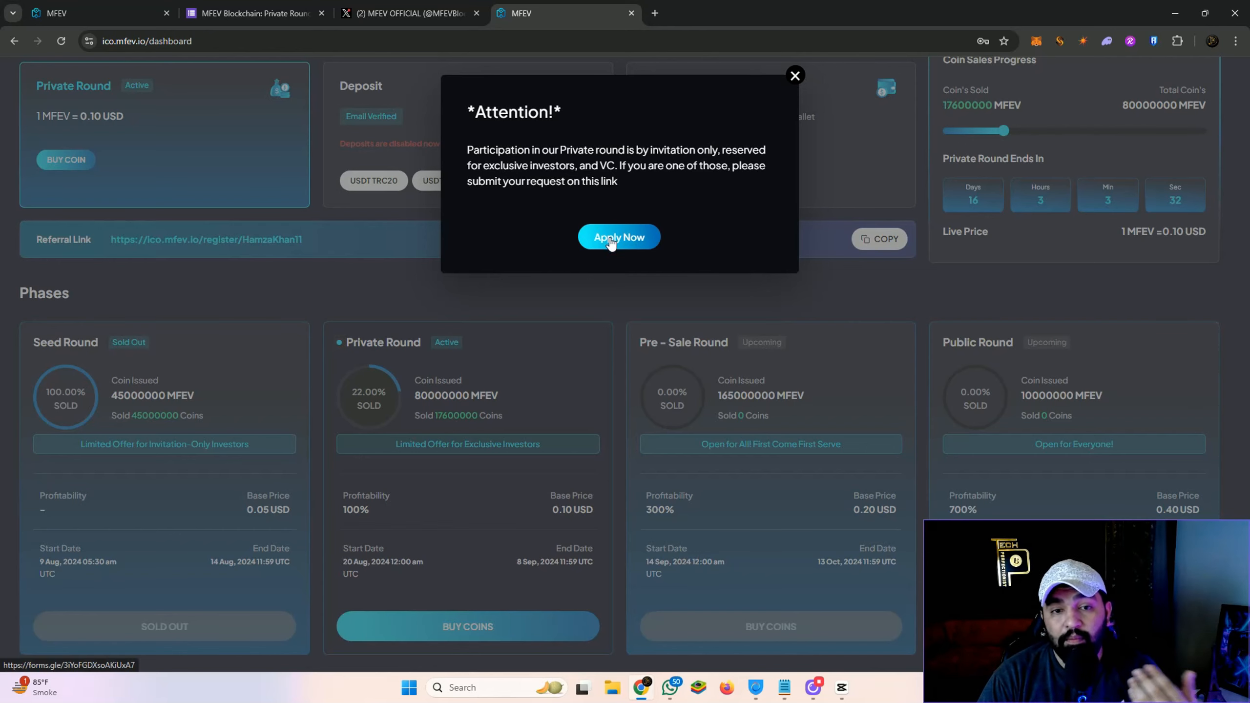
# Step: Choose Apply Now in the Attention notice, then review the Deposit, Wallets and Phases sections
pyautogui.click(794, 75)
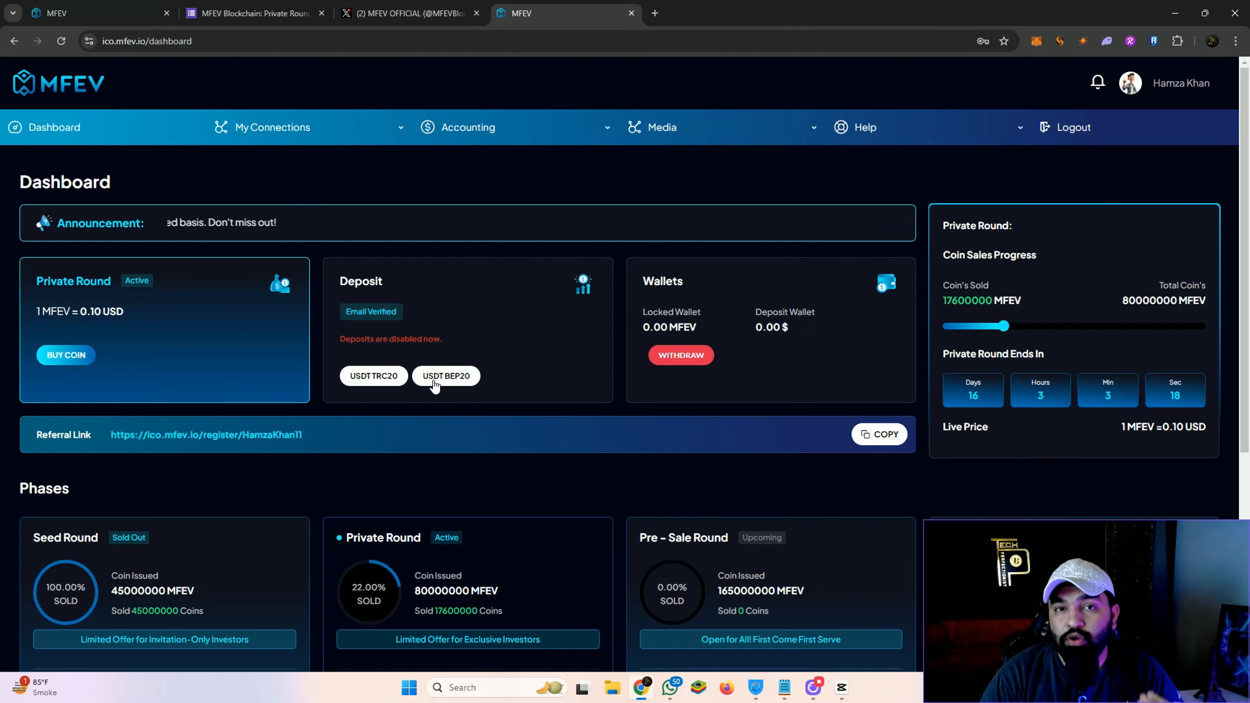
pyautogui.scroll(-3)
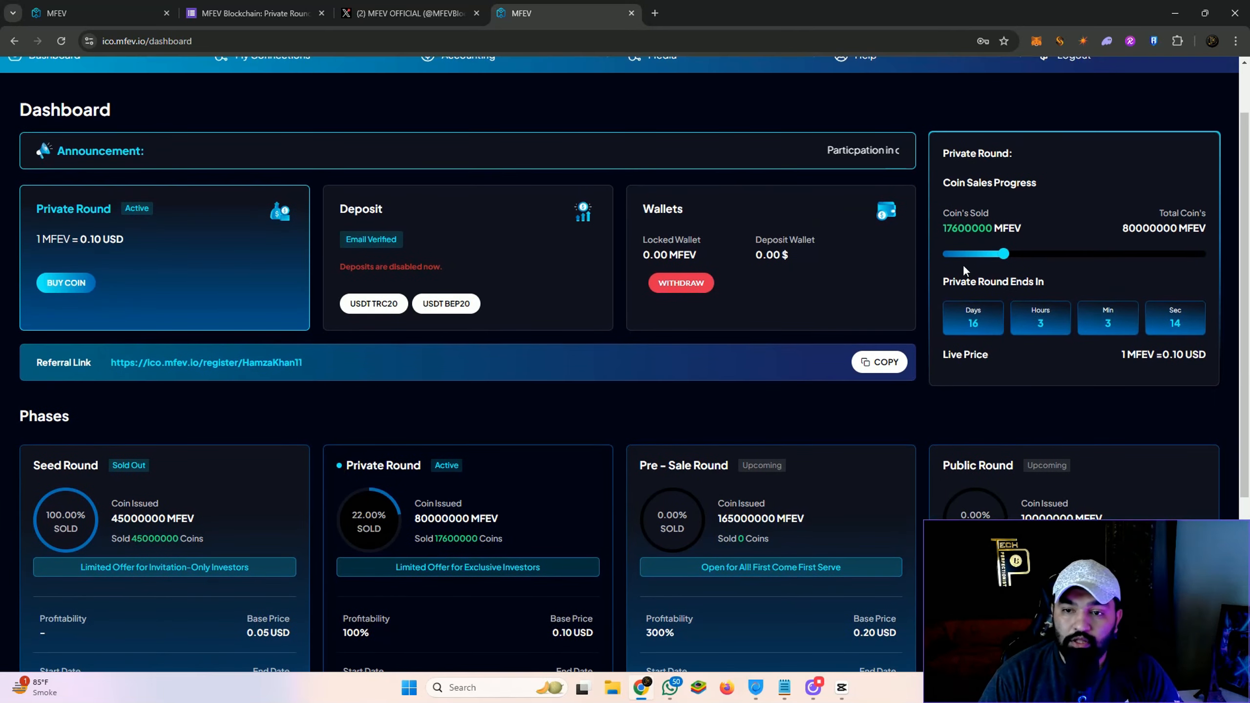
pyautogui.scroll(-3)
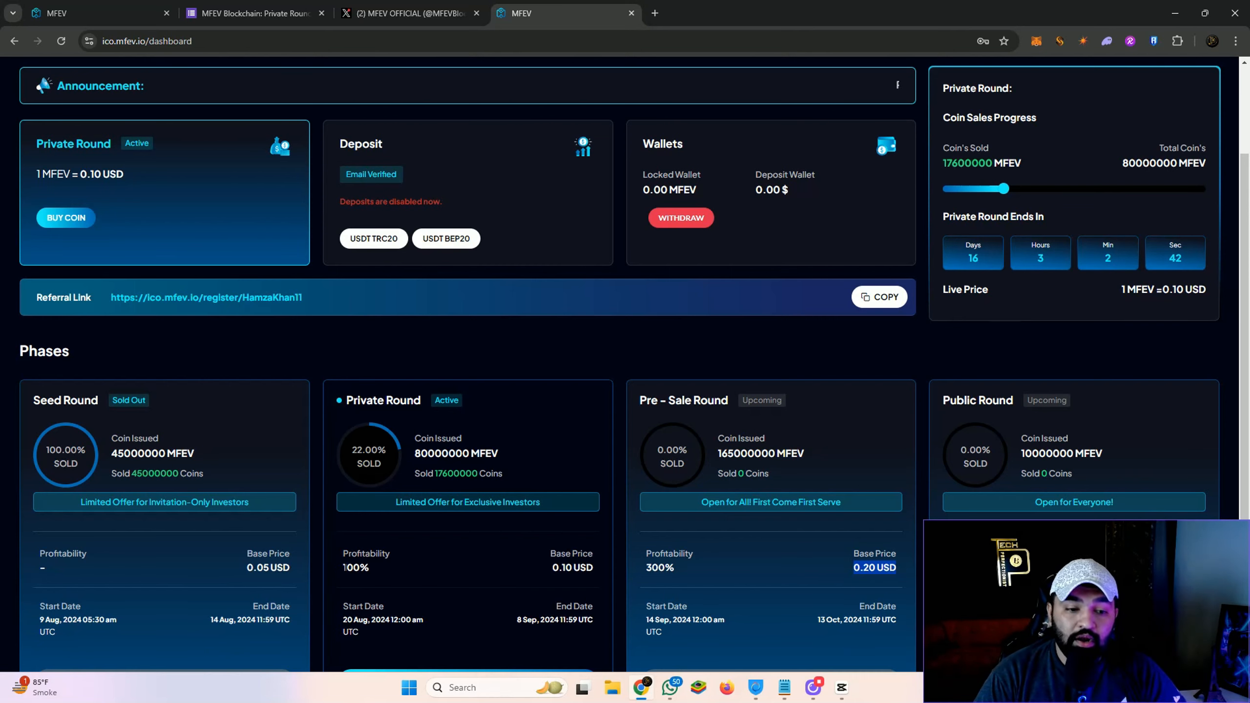
pyautogui.scroll(-3)
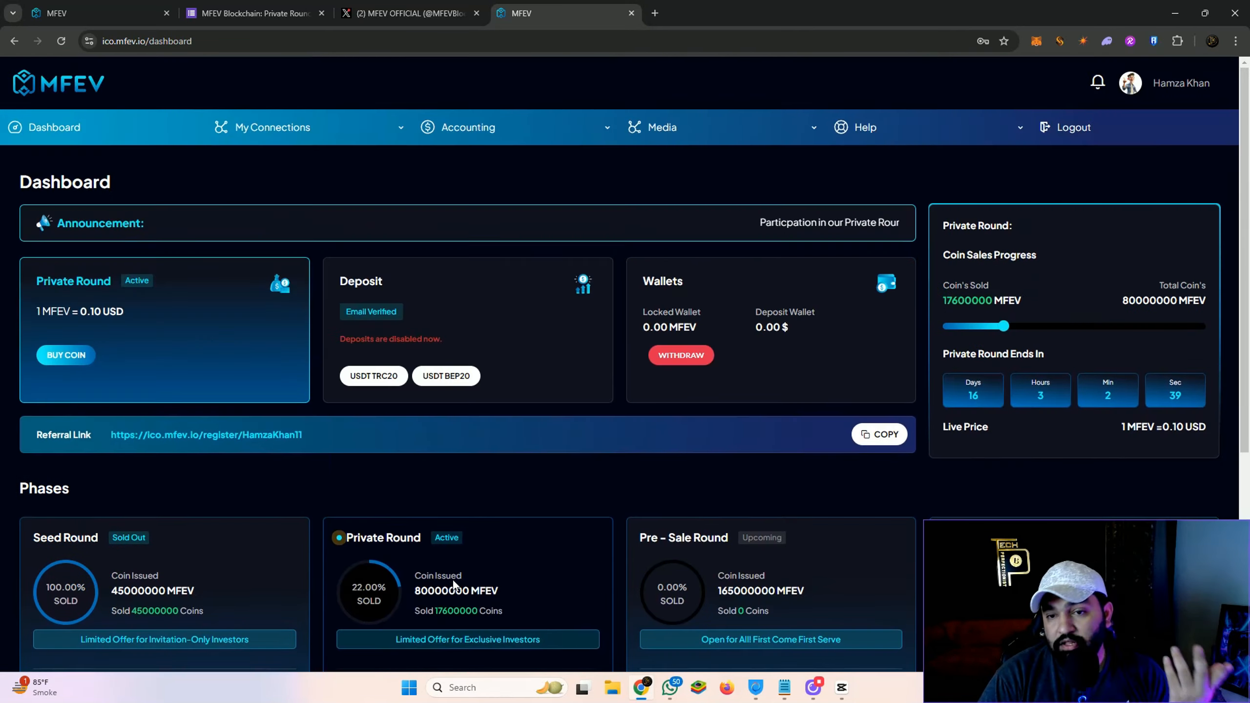
pyautogui.click(410, 13)
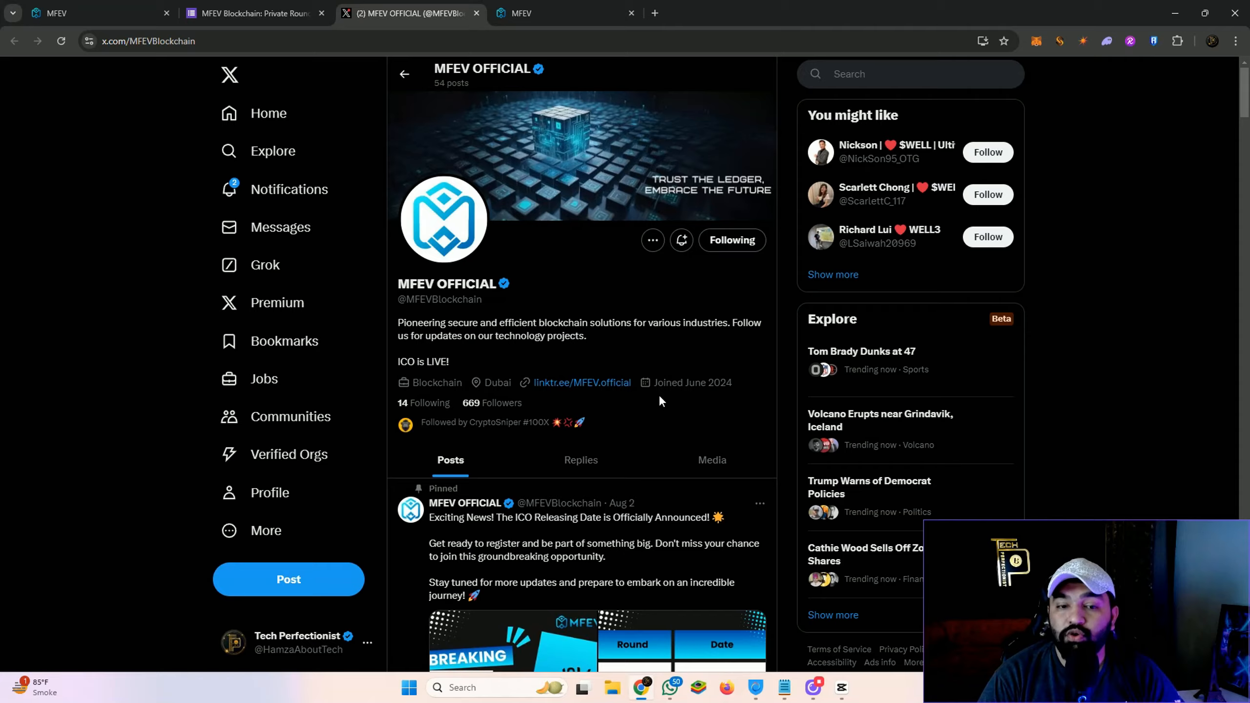
pyautogui.scroll(-3)
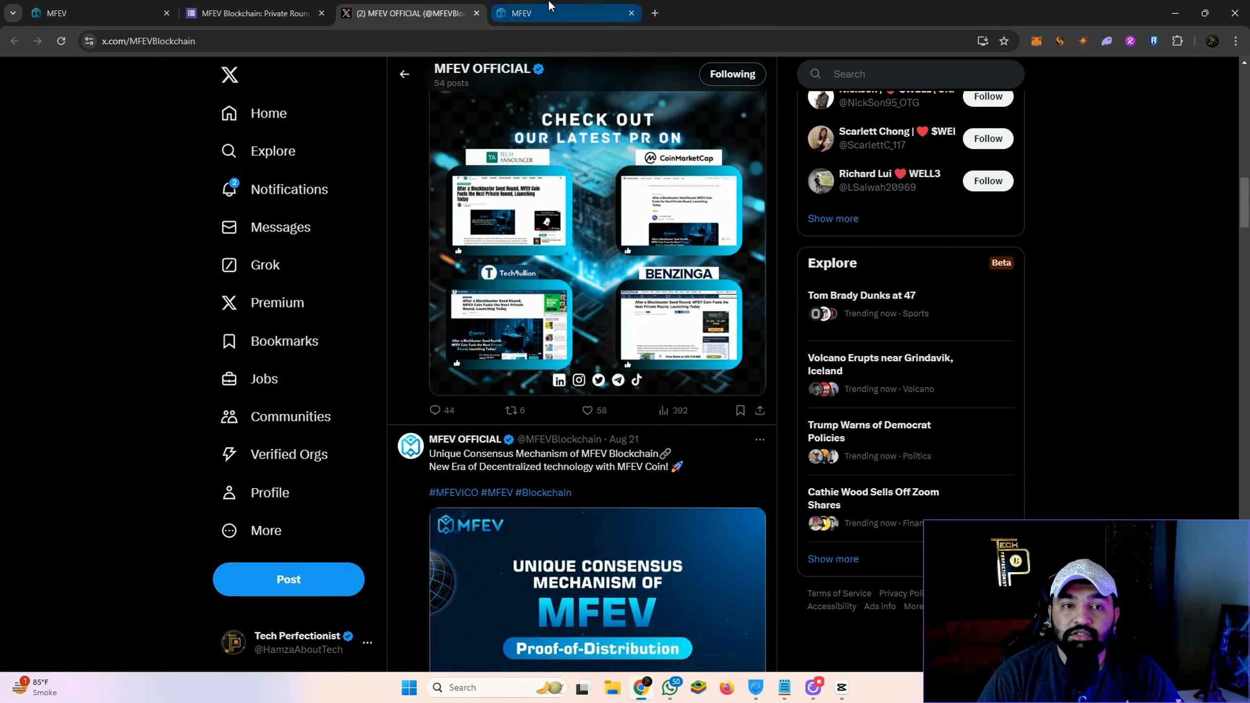
pyautogui.click(558, 12)
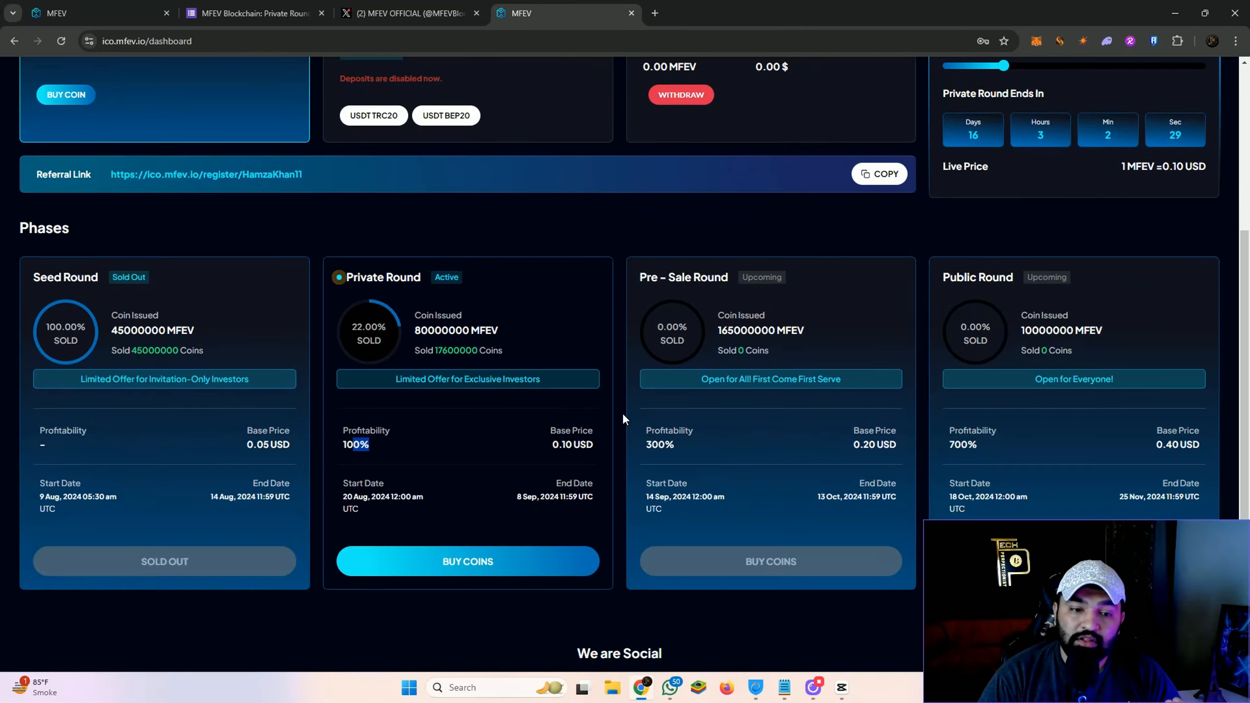